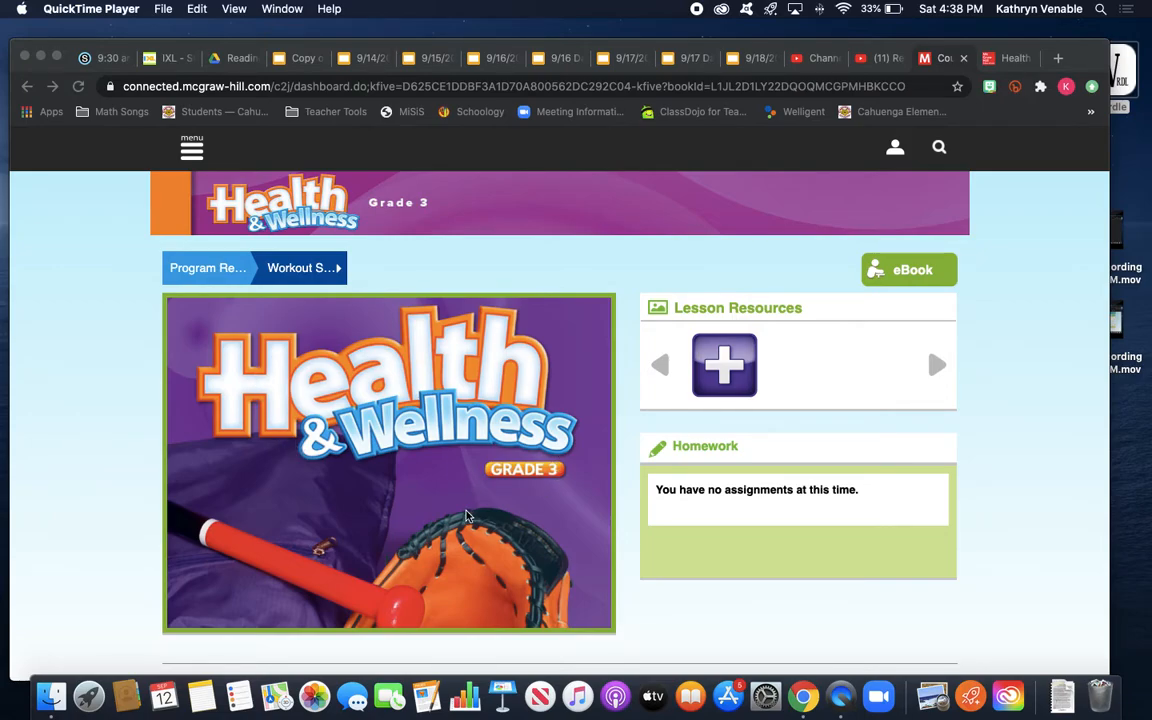
mouse_move(458, 524)
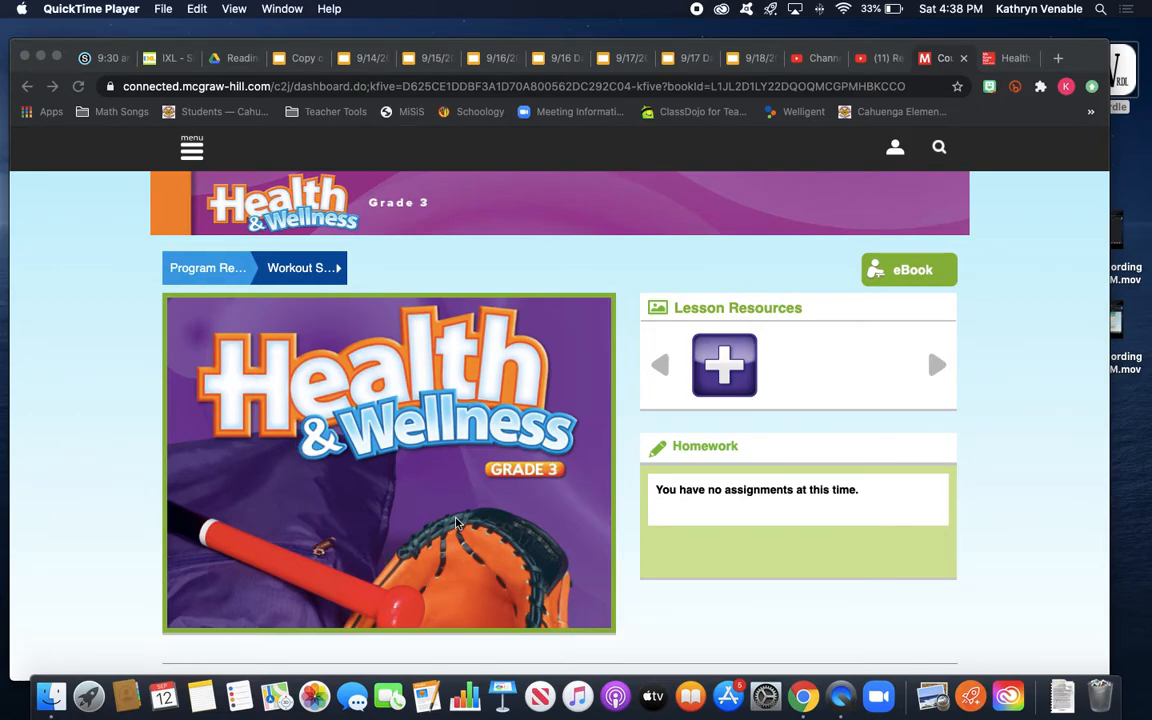
mouse_move(400, 404)
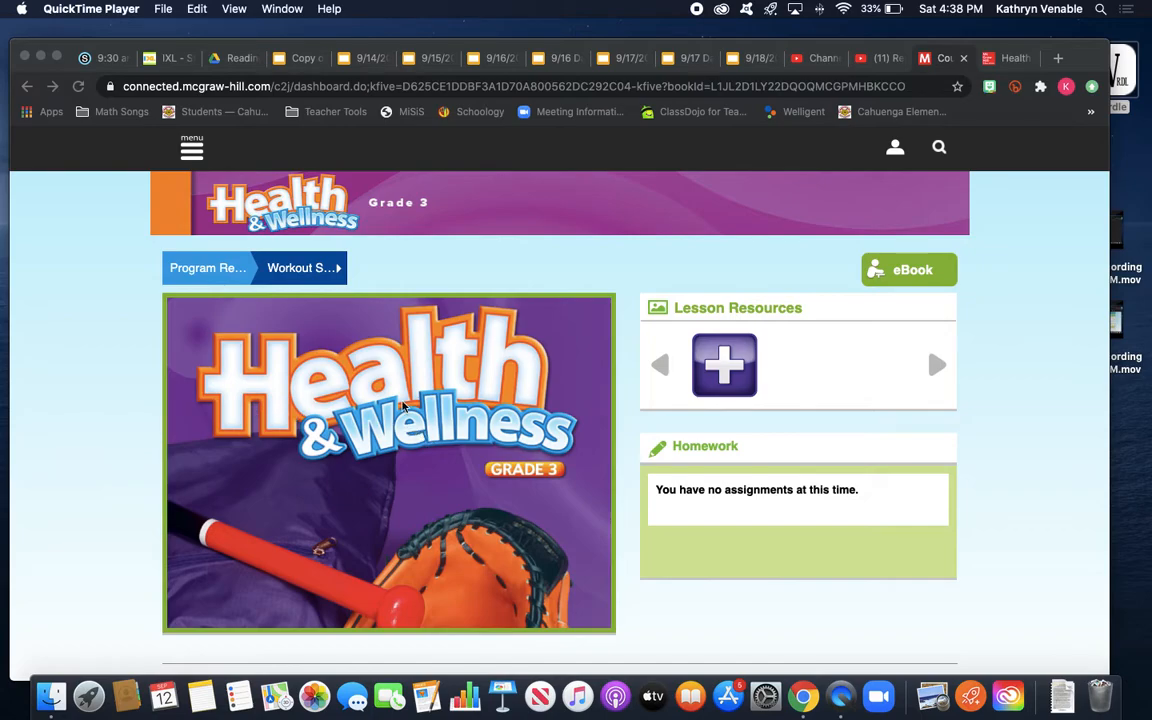
mouse_move(540, 530)
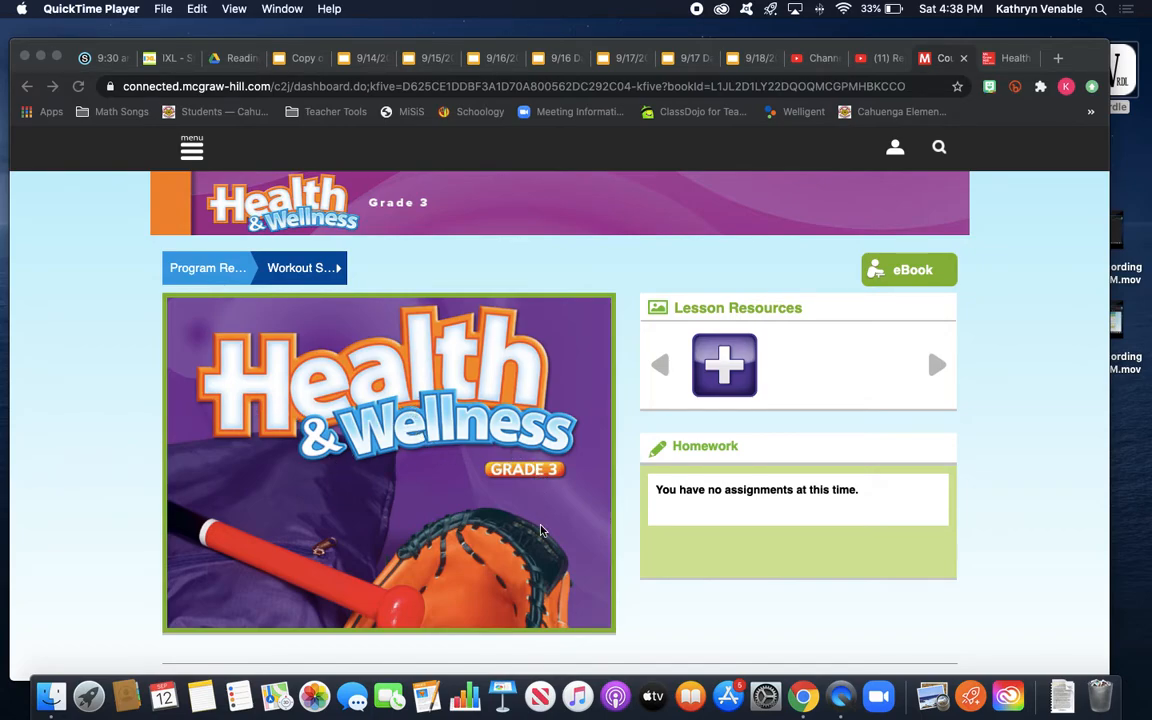
mouse_move(376, 652)
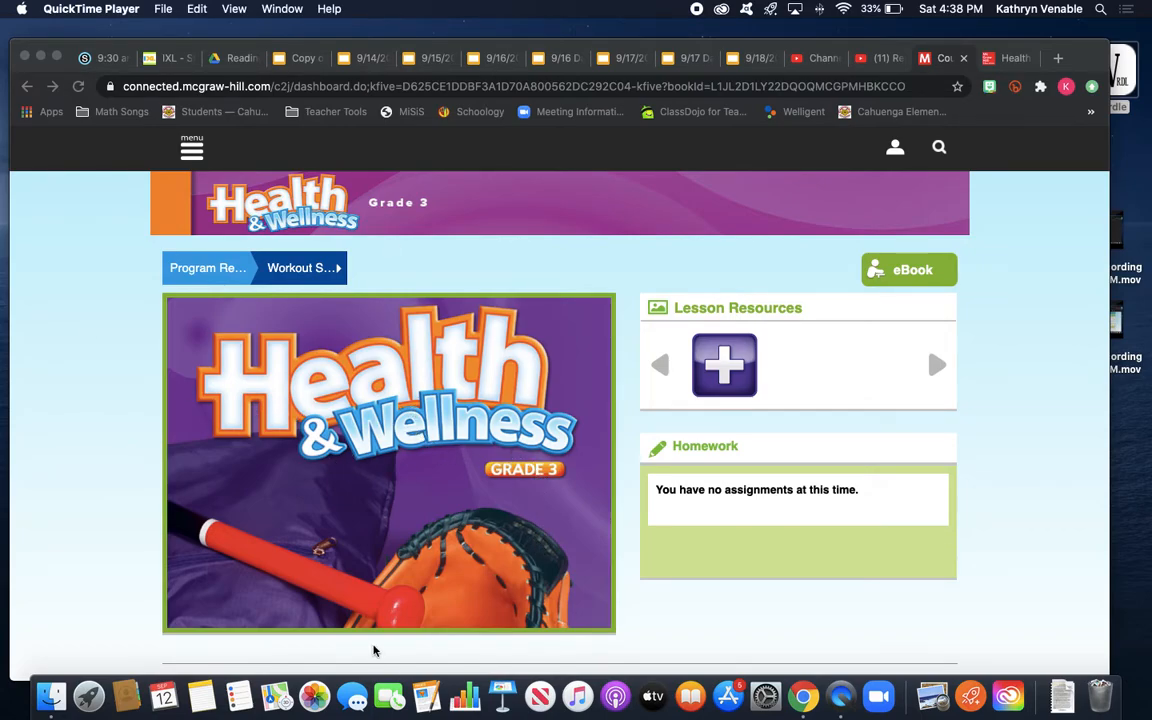
mouse_move(464, 636)
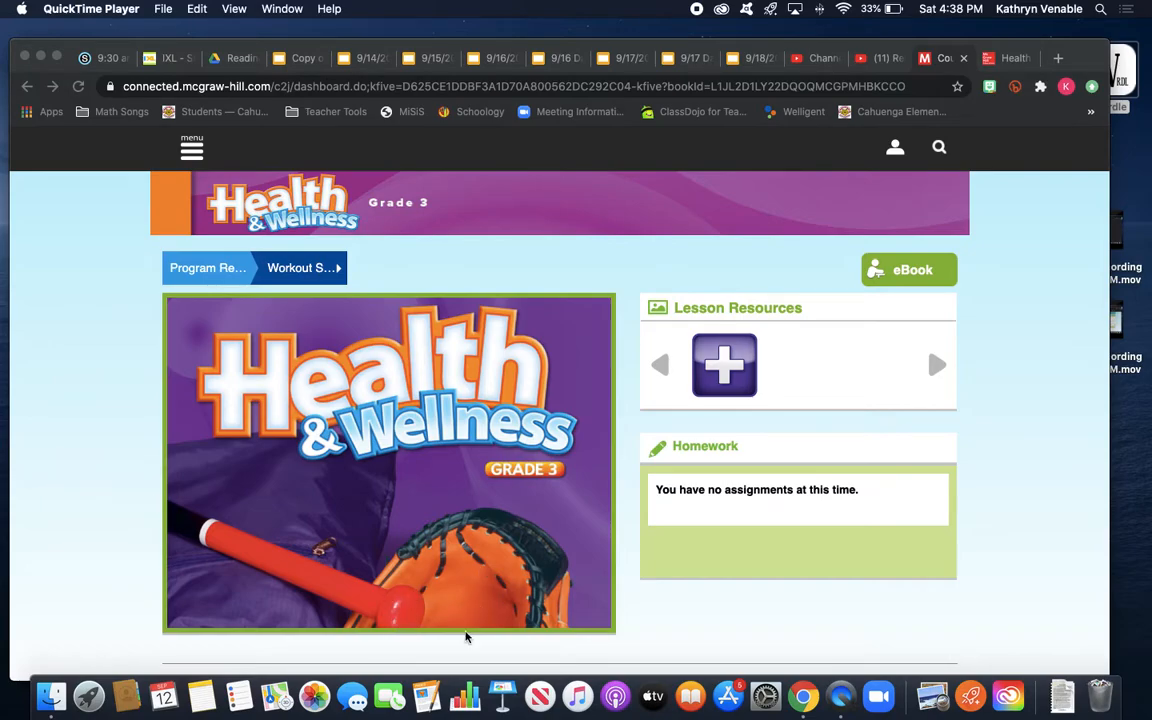
mouse_move(498, 592)
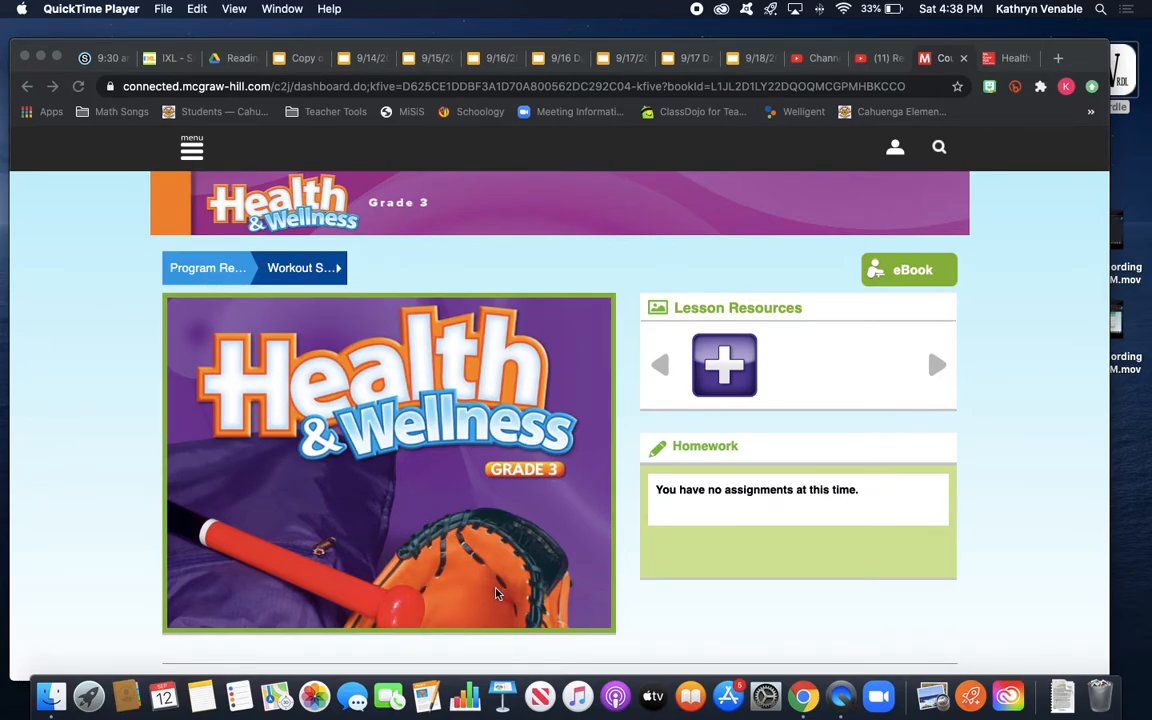
mouse_move(458, 502)
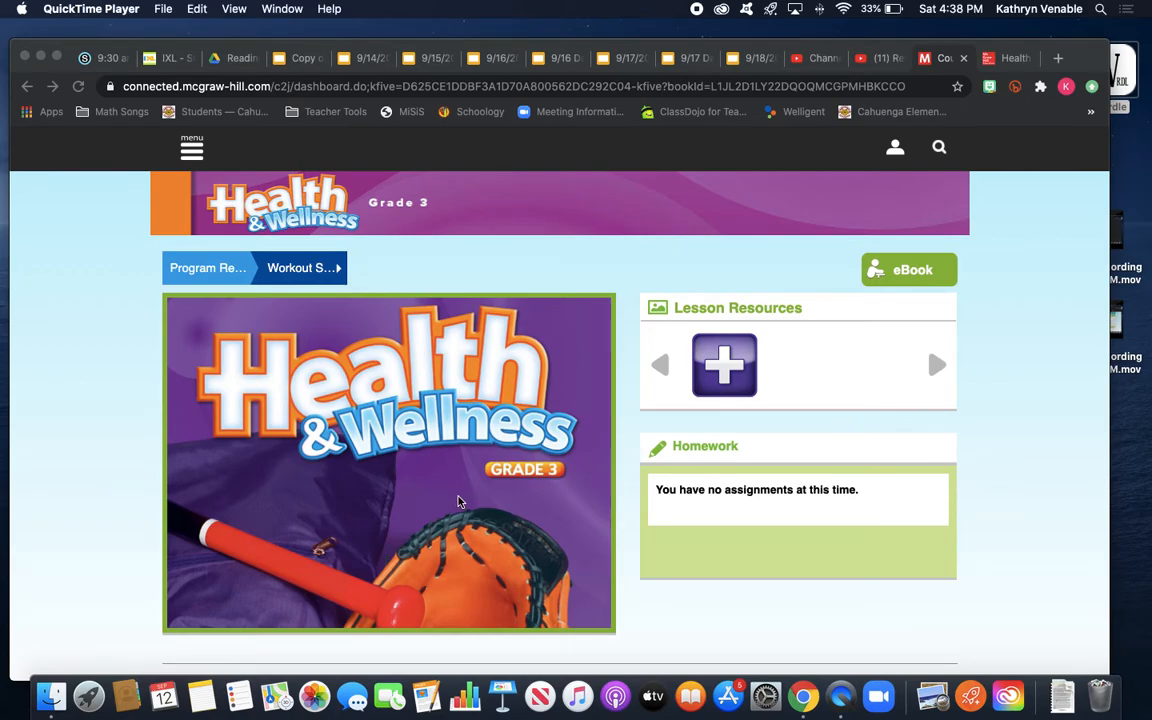
mouse_move(320, 374)
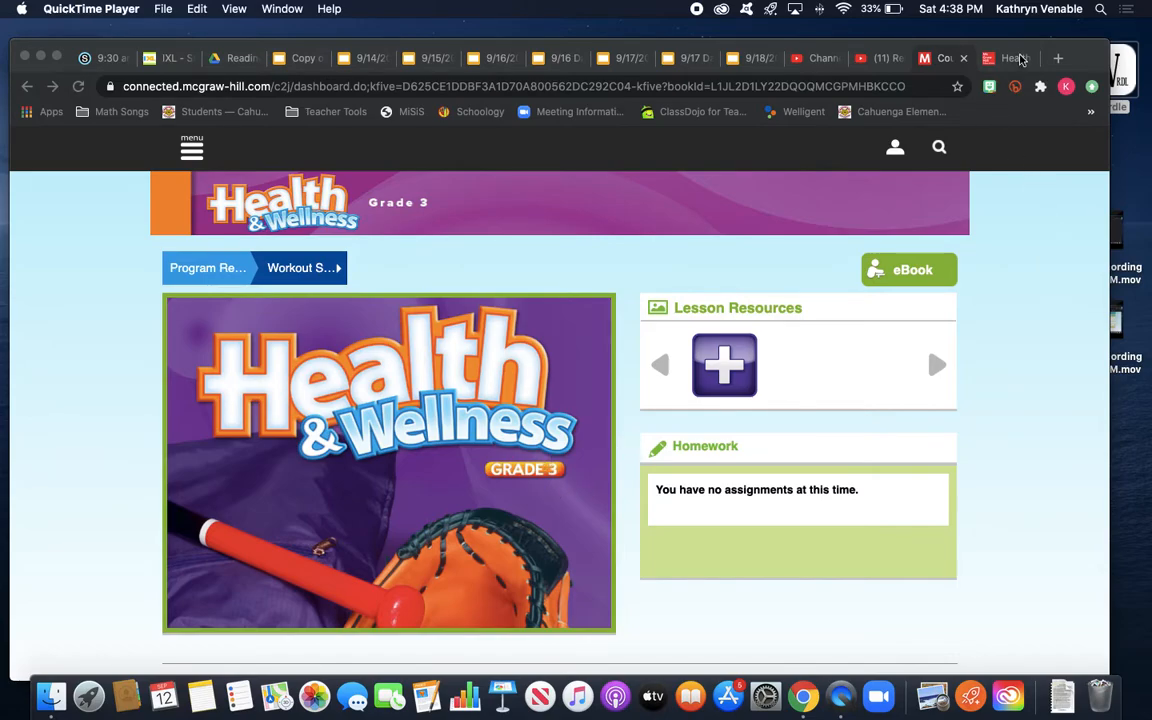
- Open the Health & Wellness e-book and page through the cover and table of contents
left_click(908, 268)
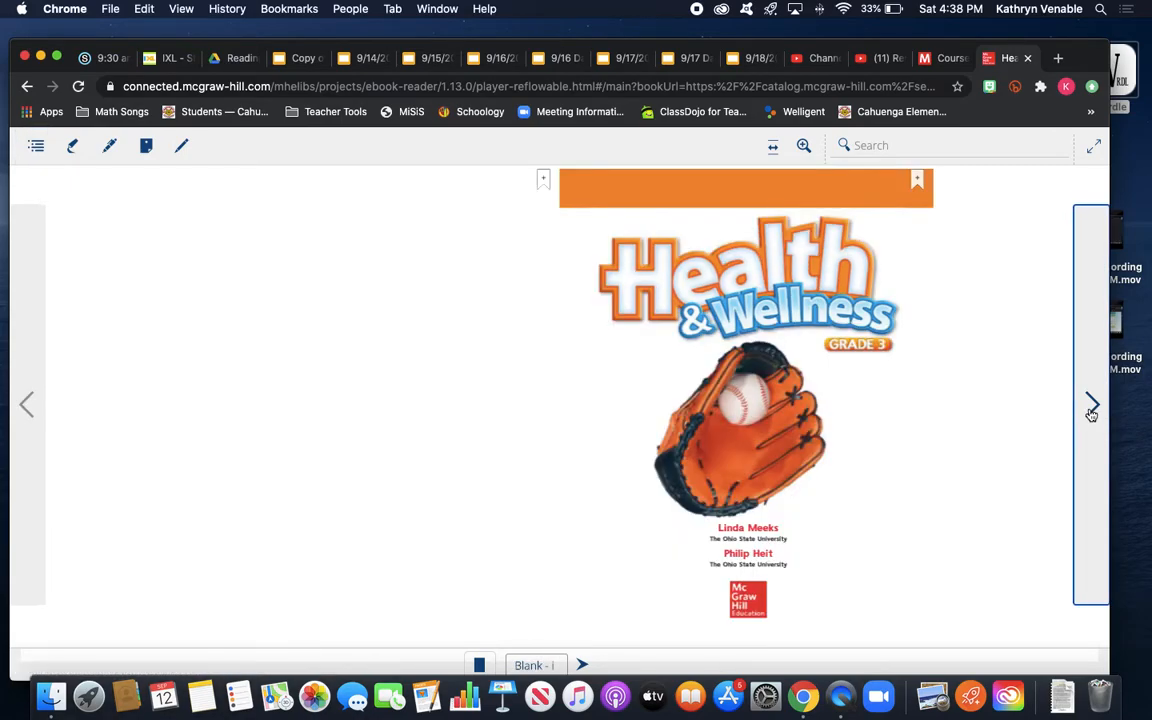
left_click(1092, 404)
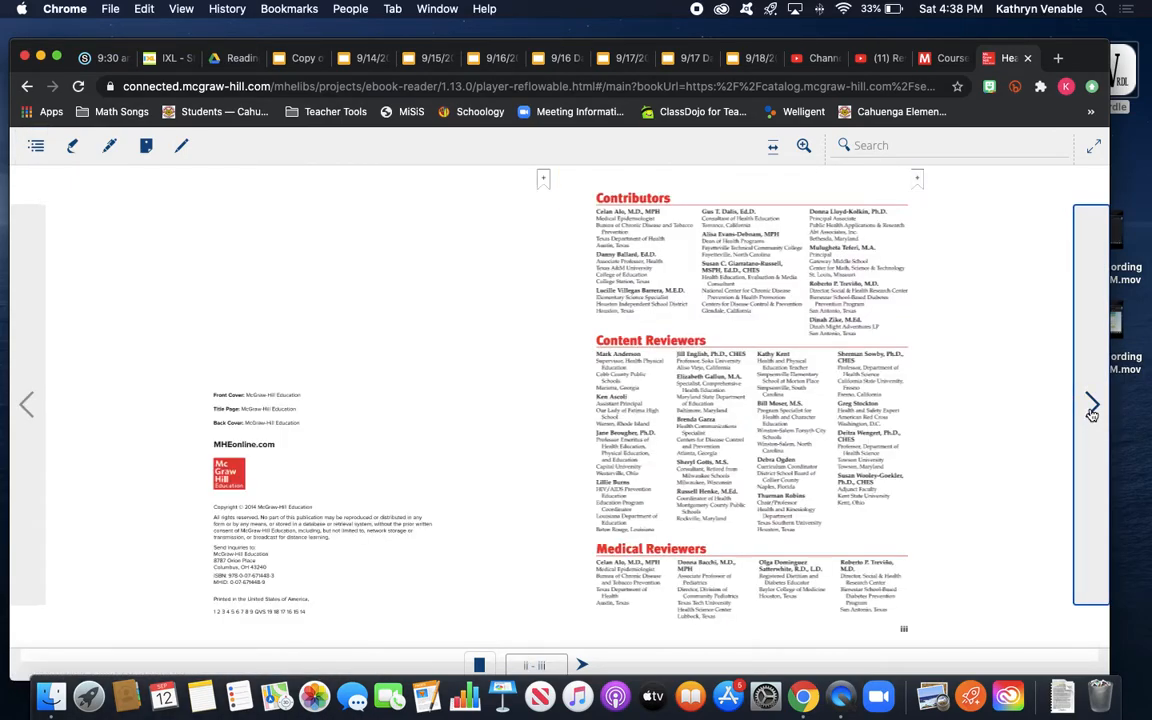
left_click(1092, 404)
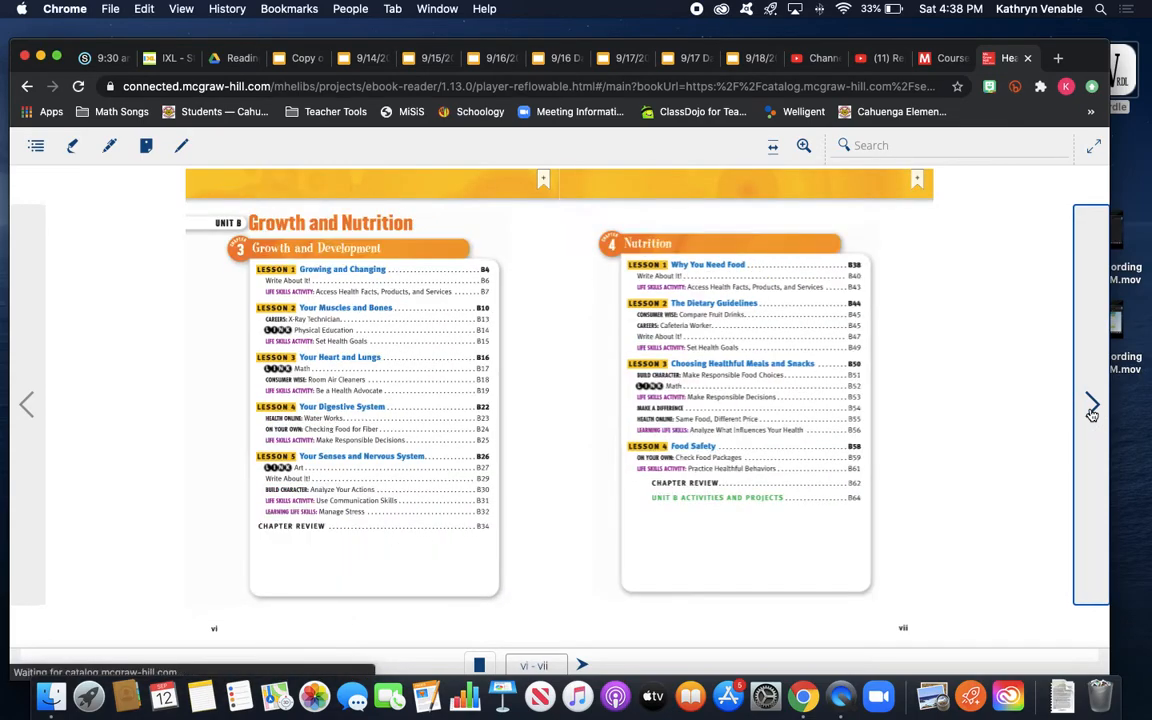
left_click(1092, 404)
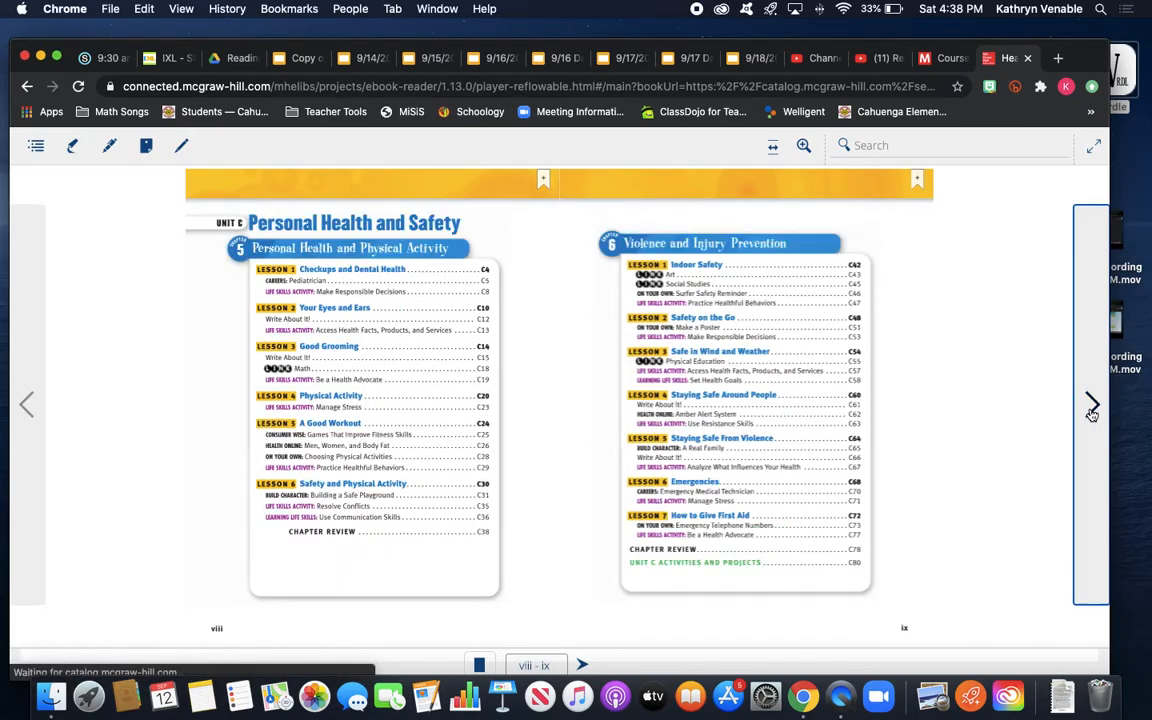
left_click(1092, 404)
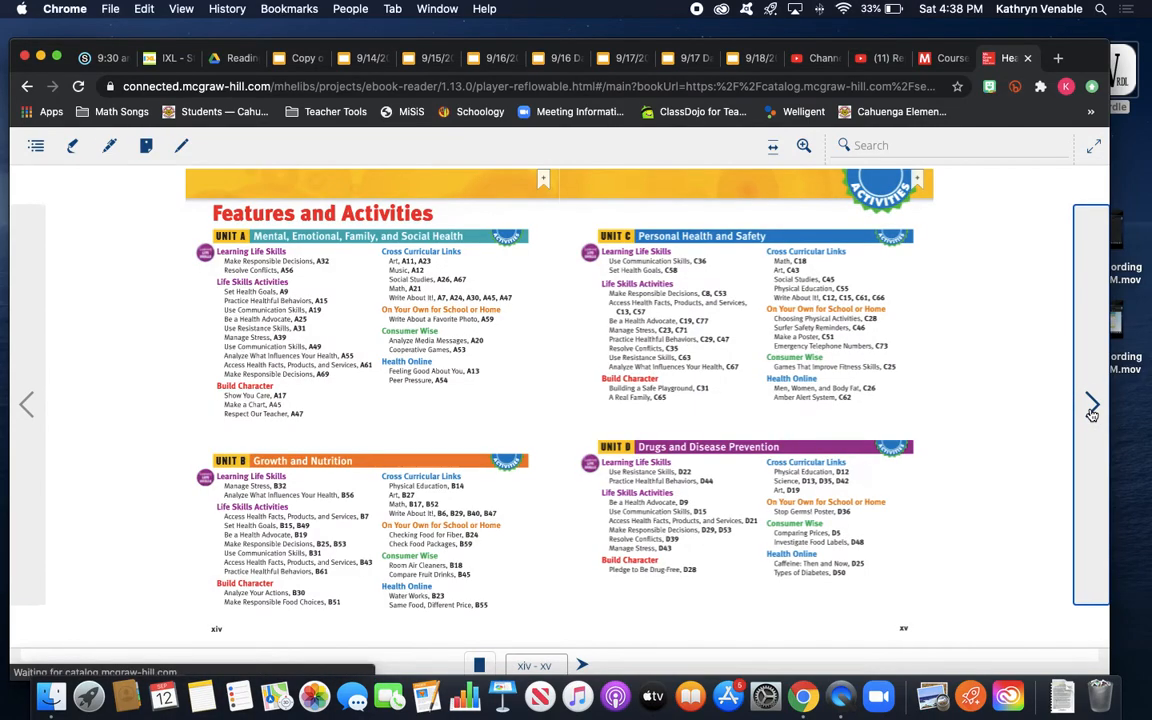
- Continue past the Unit A opener to the Chapter 1 opener spread, pages A2–A3
left_click(1092, 404)
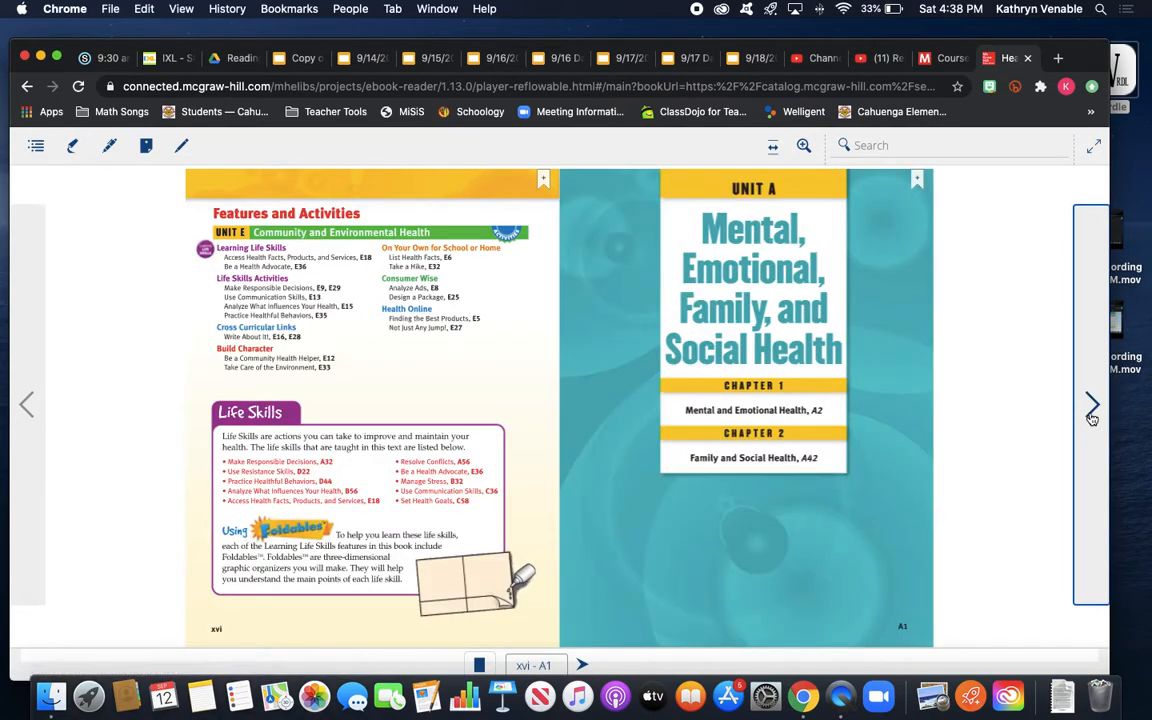
mouse_move(704, 632)
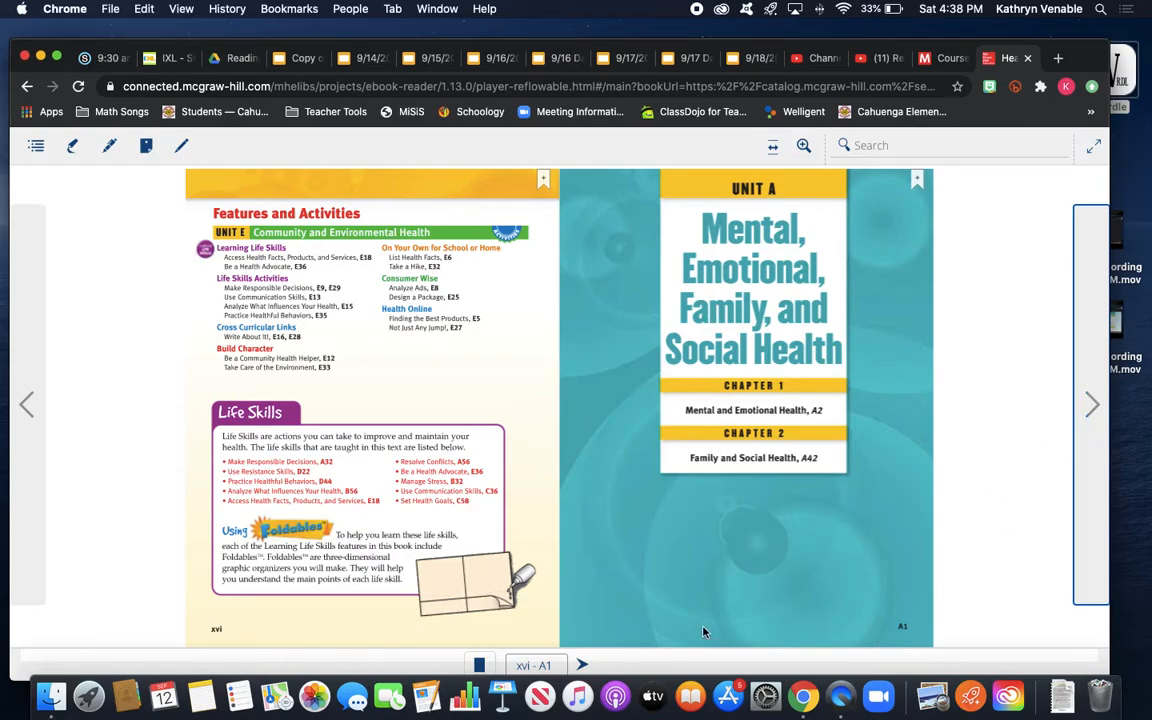
mouse_move(712, 388)
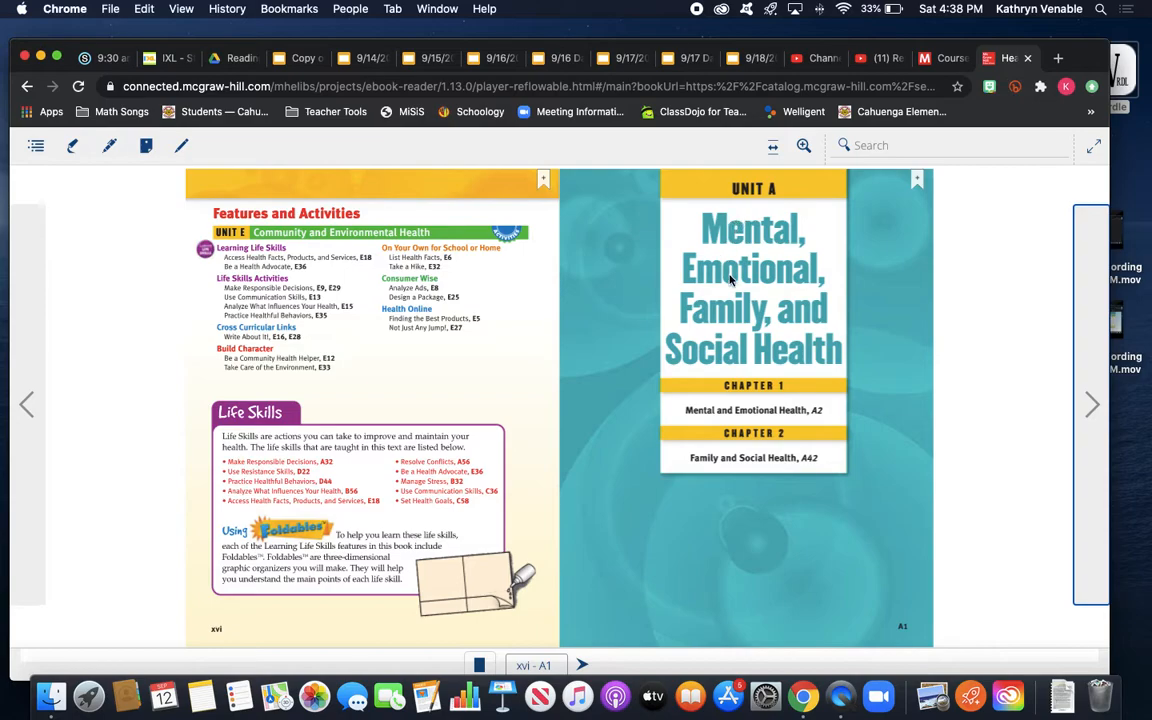
mouse_move(870, 476)
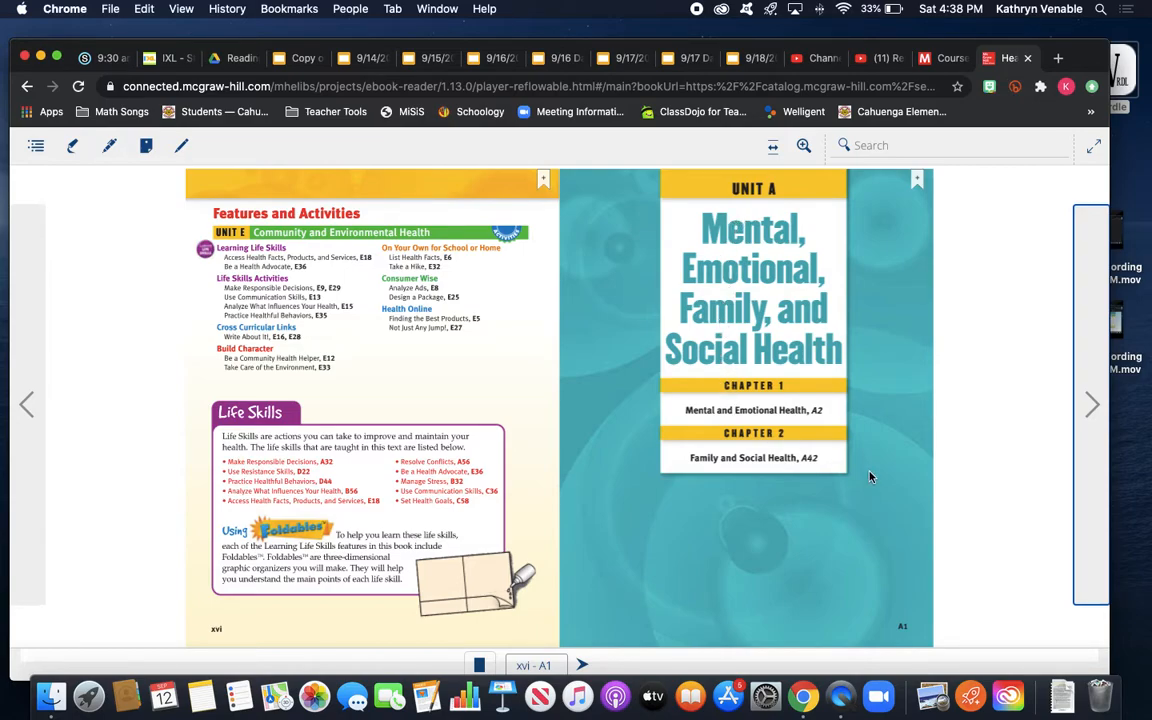
left_click(1092, 404)
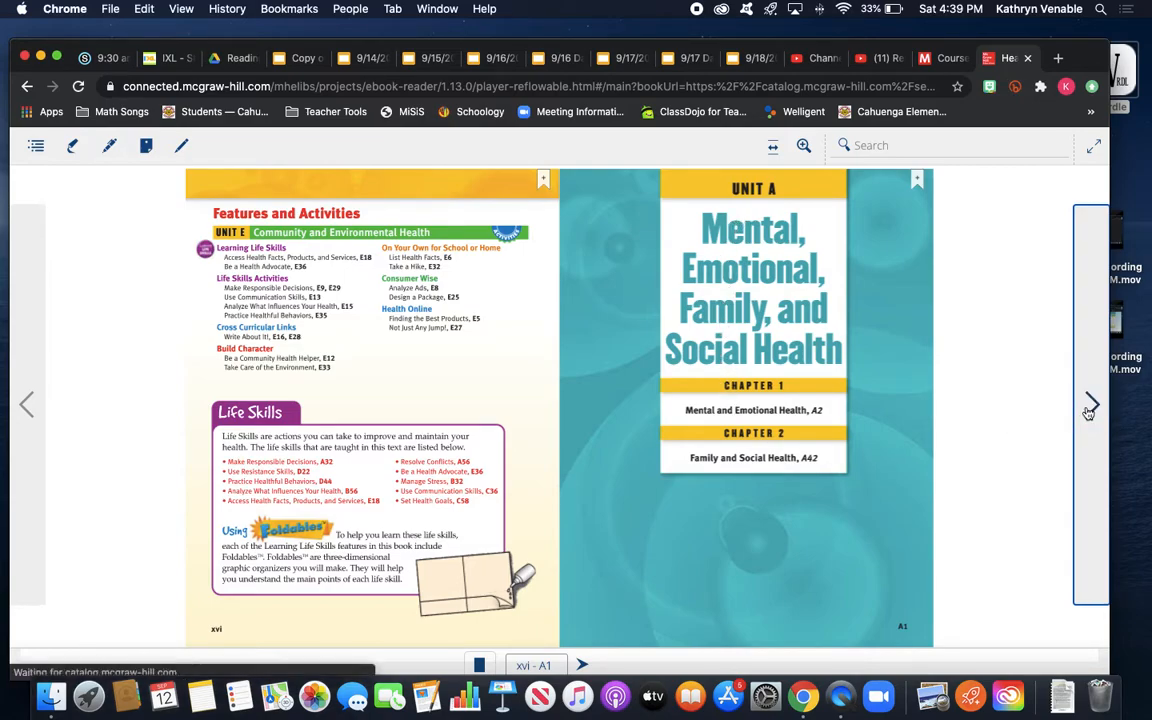
left_click(1090, 404)
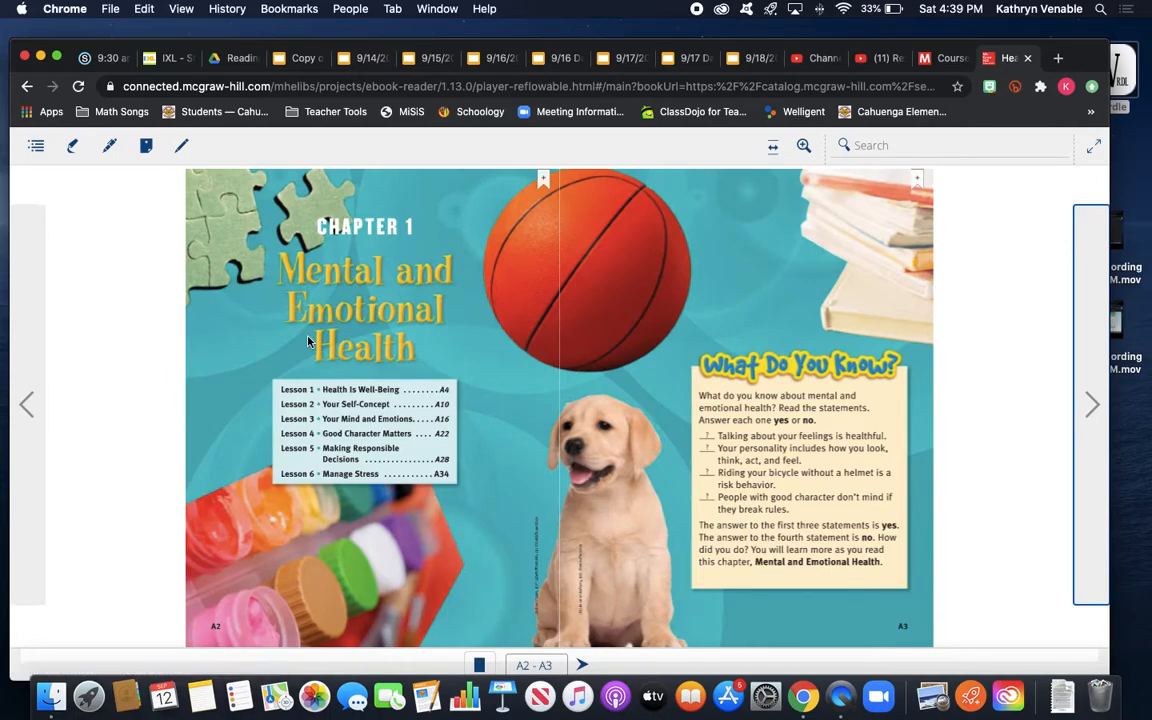
mouse_move(1090, 404)
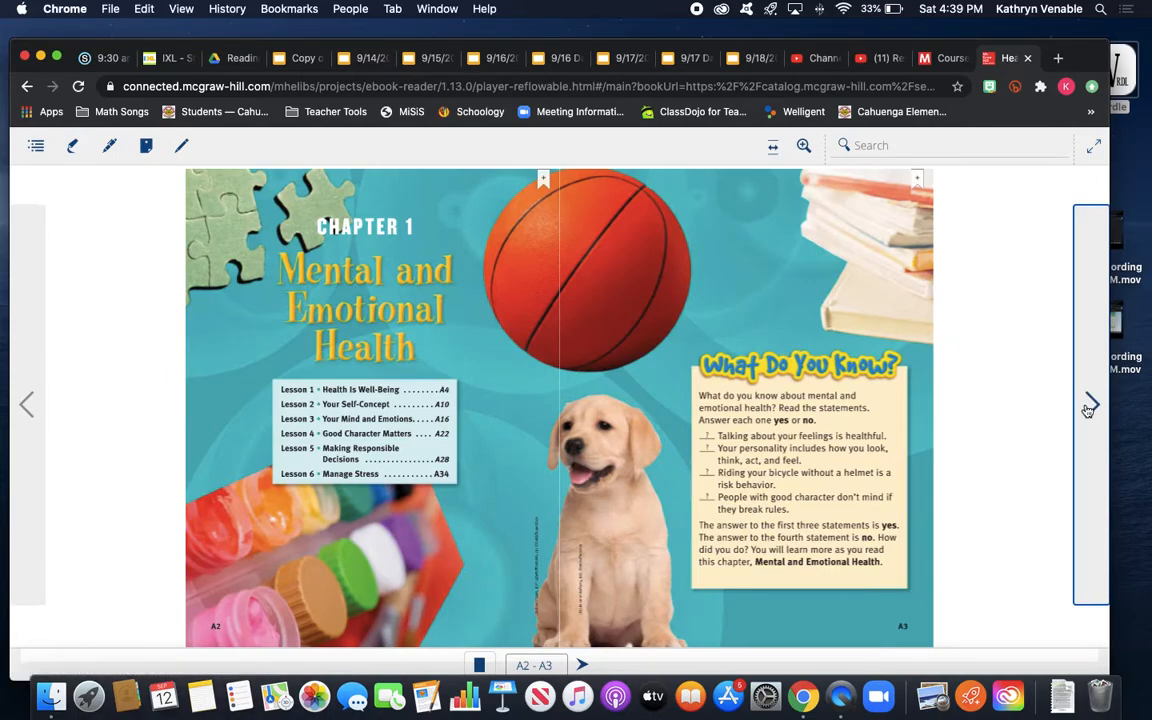
- Turn one spread forward to Lesson 1, Health Is Well-Being, on pages A4–A5
left_click(1092, 404)
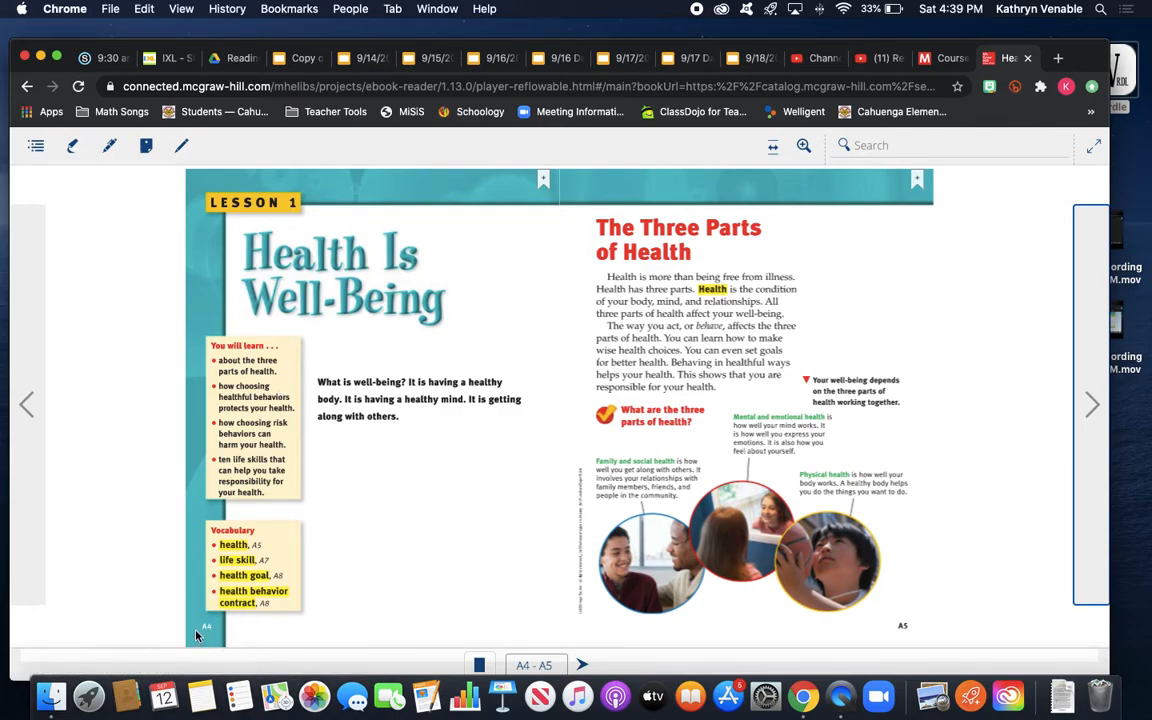
mouse_move(888, 622)
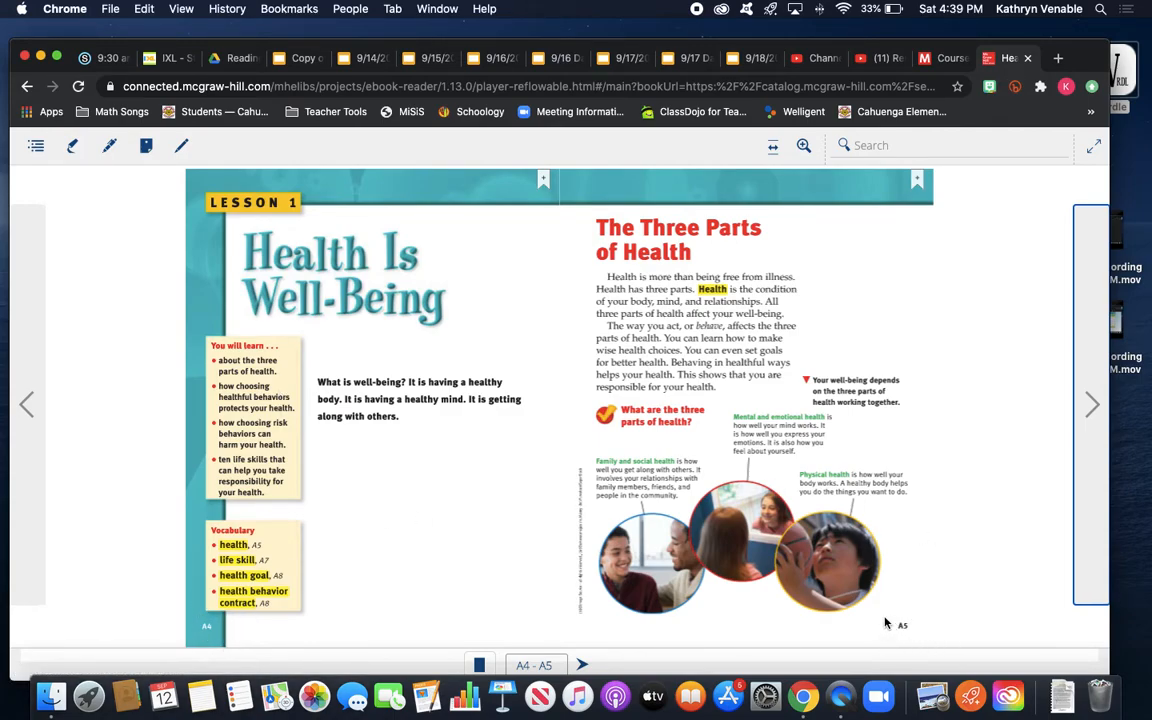
mouse_move(200, 648)
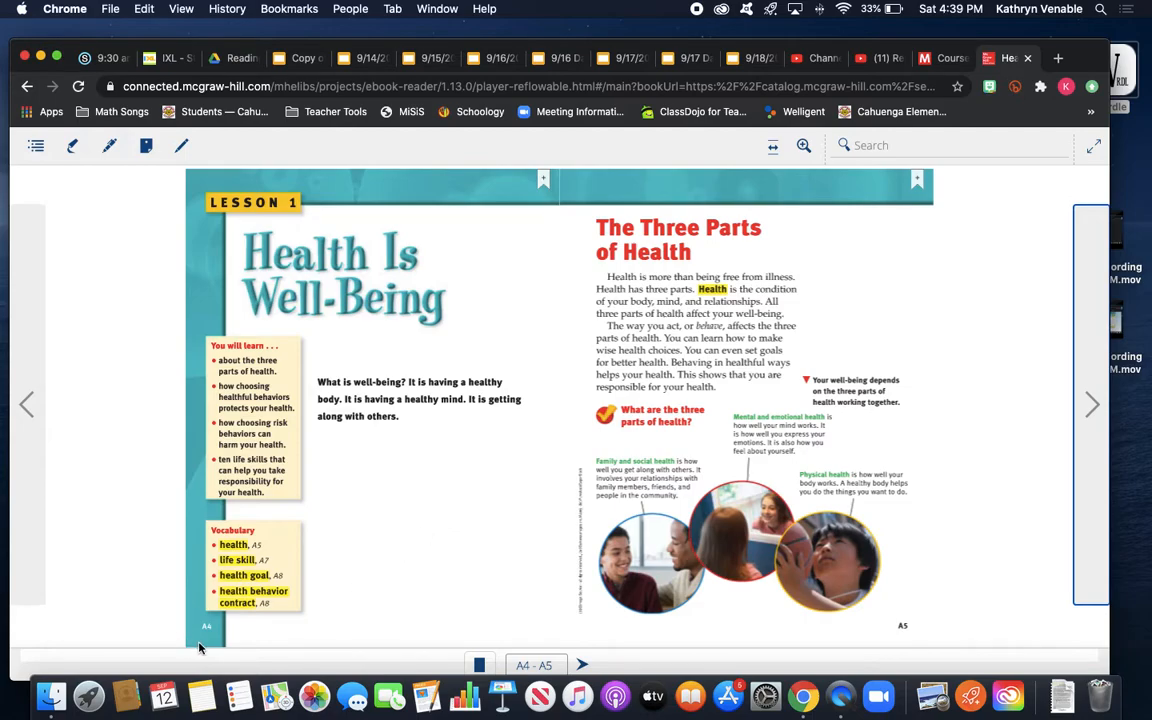
mouse_move(212, 644)
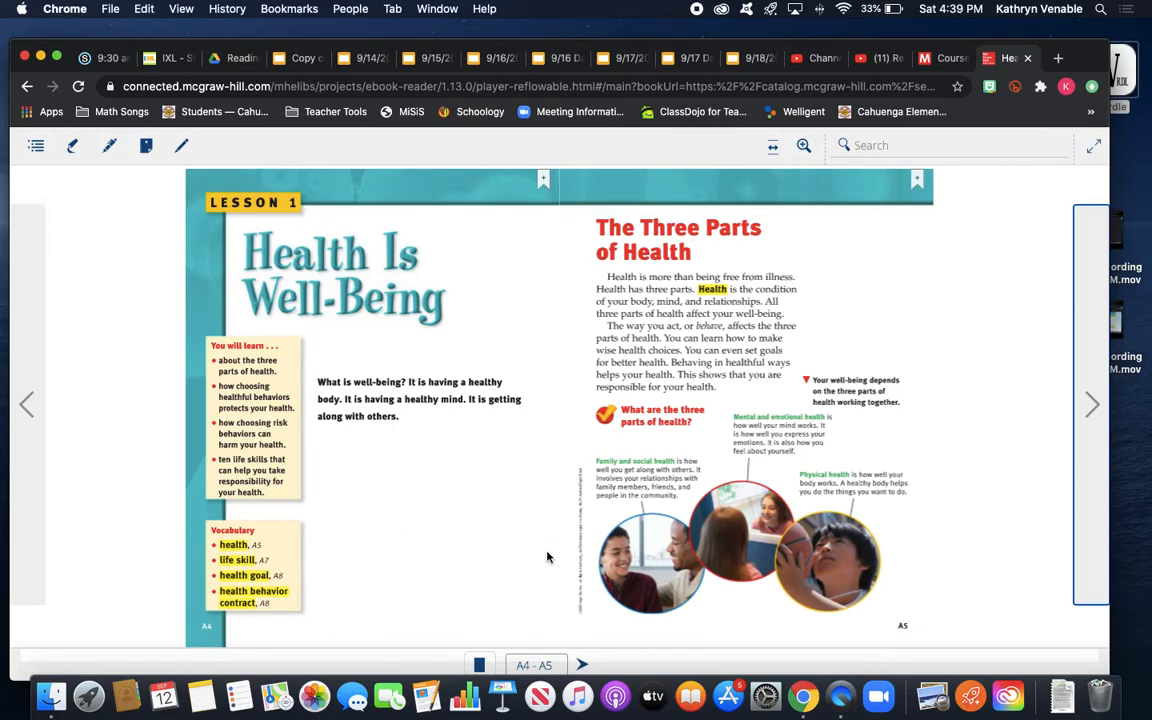
mouse_move(932, 200)
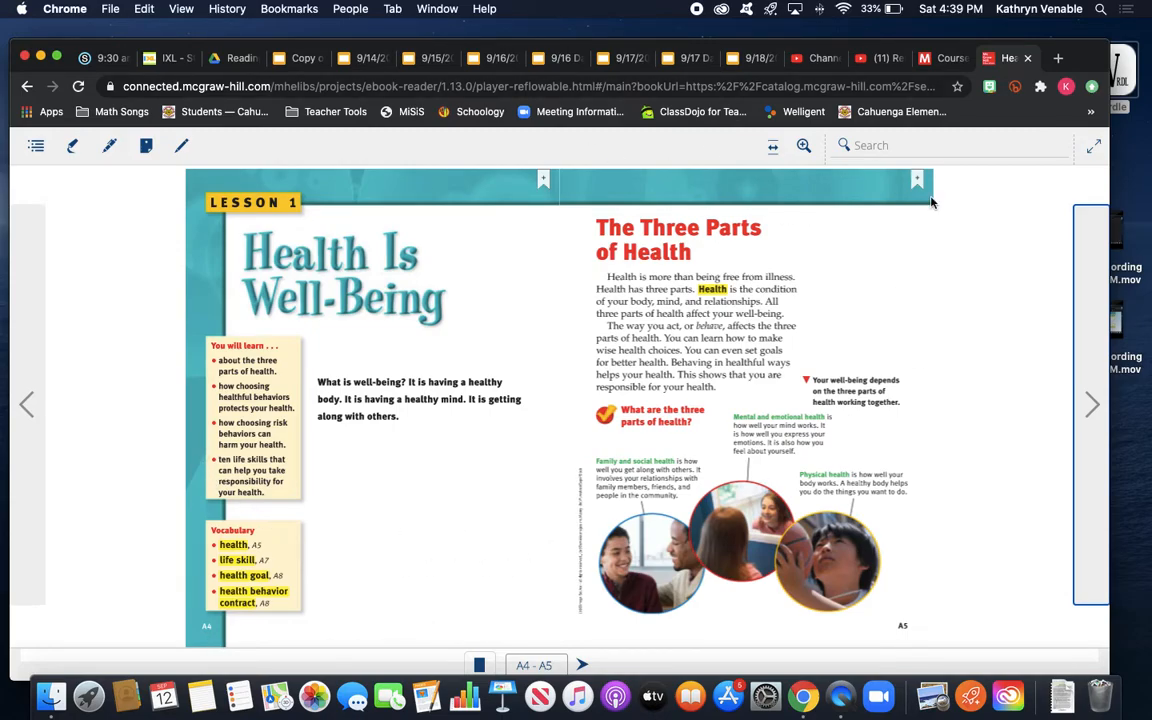
mouse_move(912, 568)
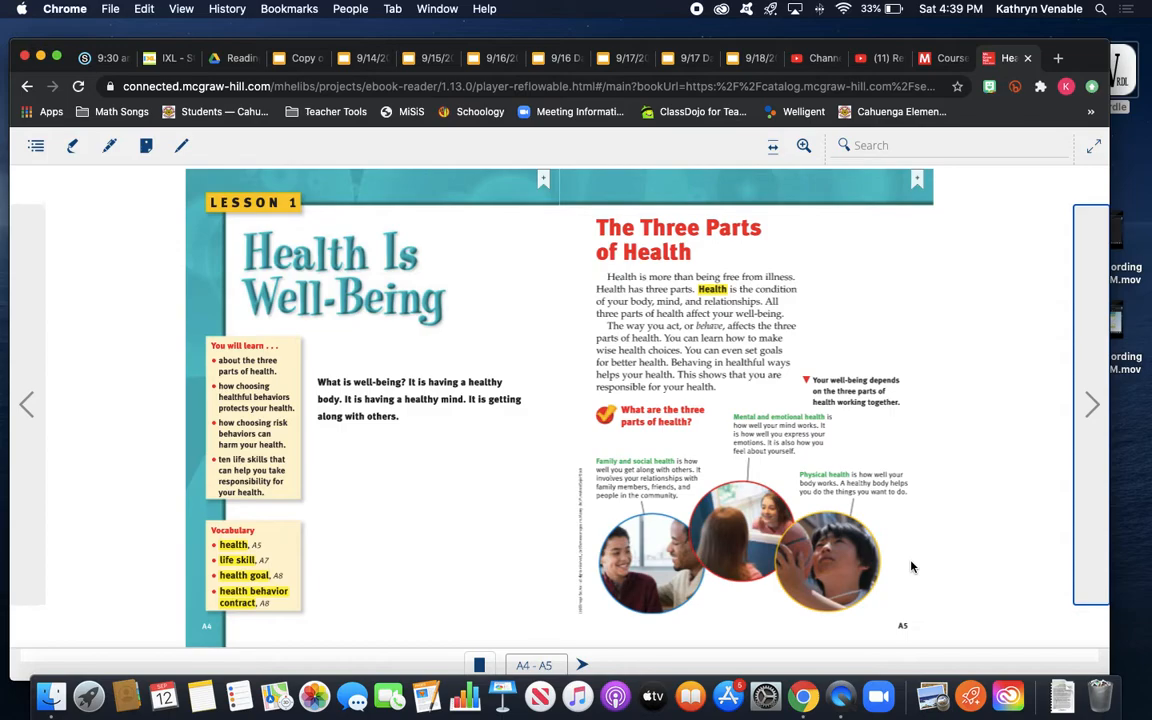
mouse_move(252, 312)
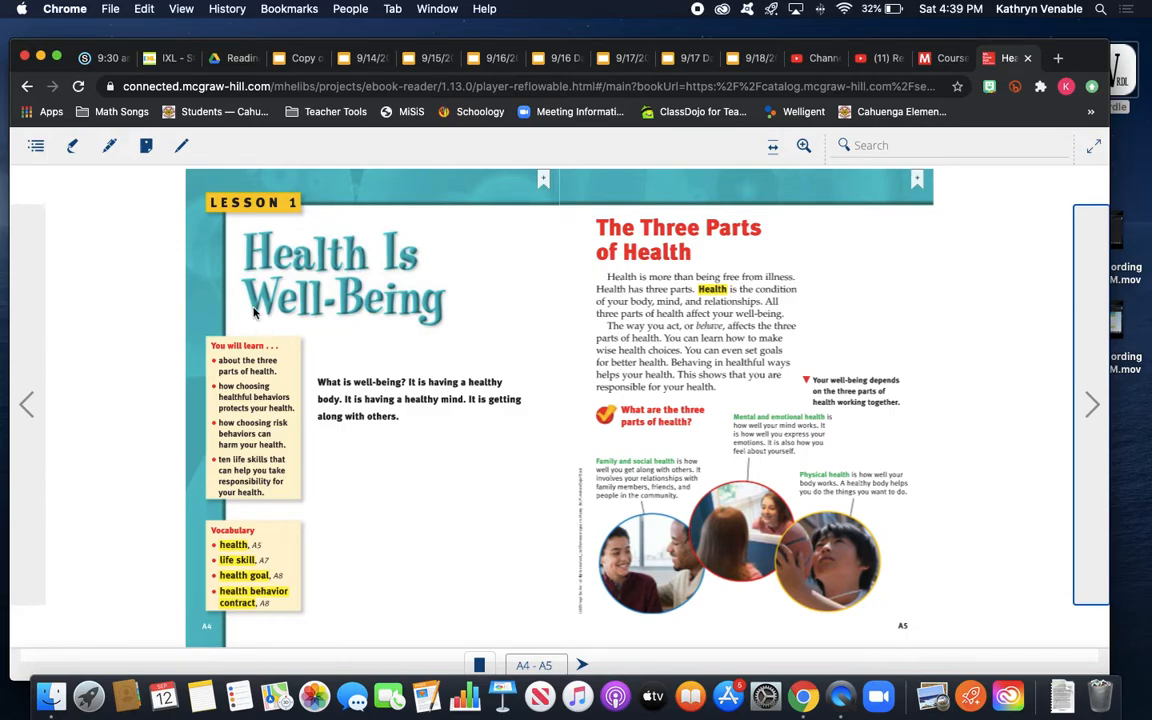
mouse_move(336, 276)
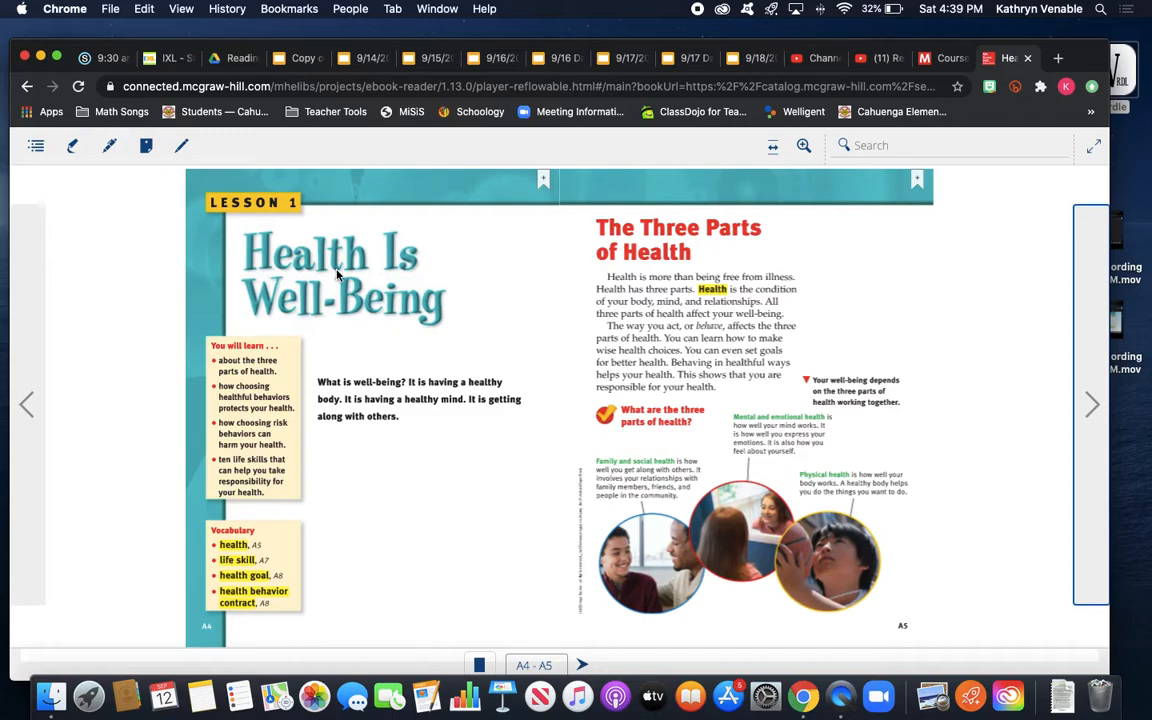
mouse_move(388, 352)
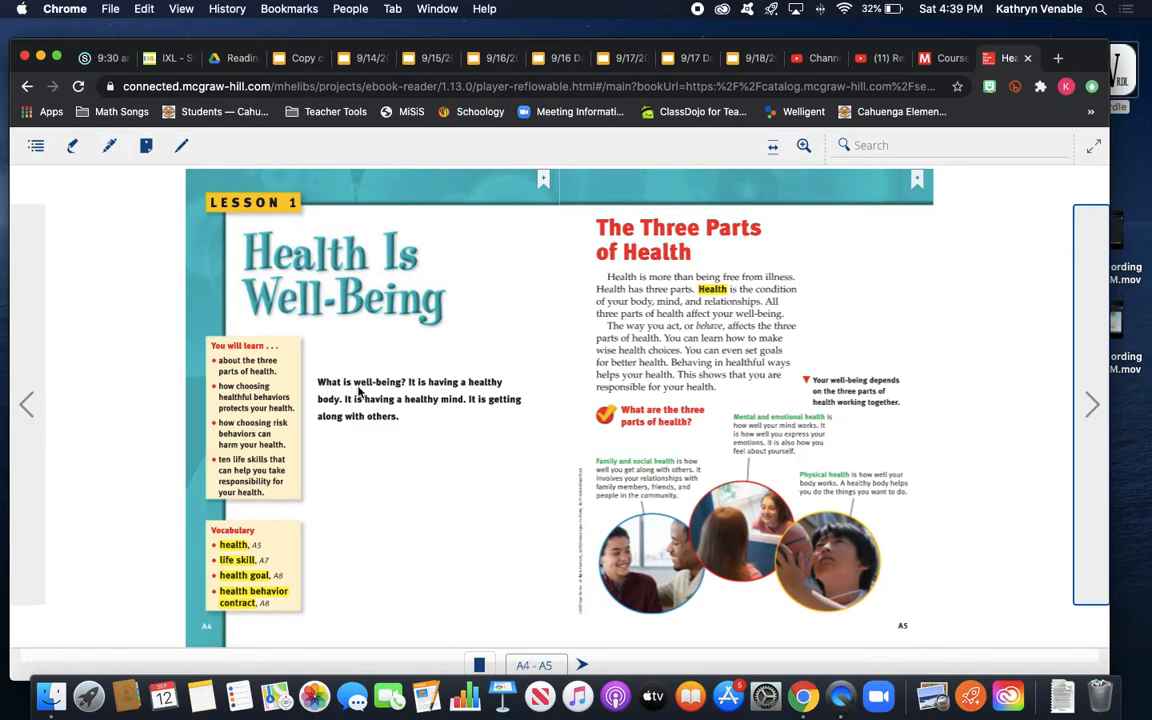
mouse_move(464, 396)
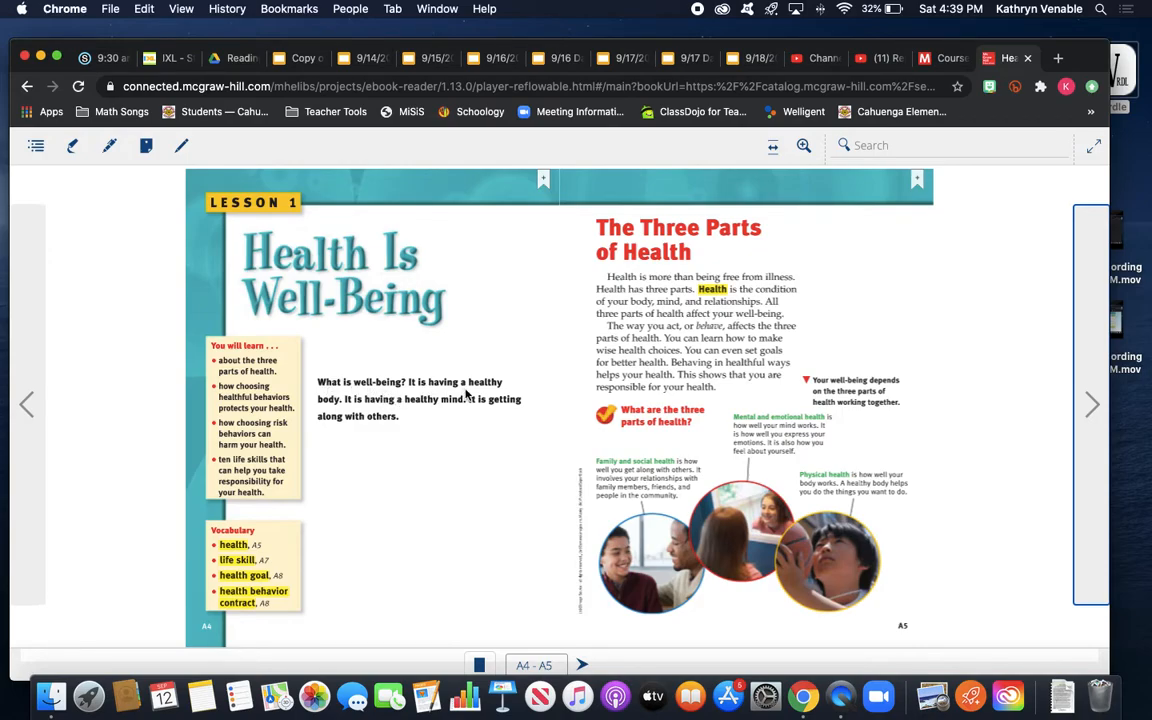
mouse_move(360, 412)
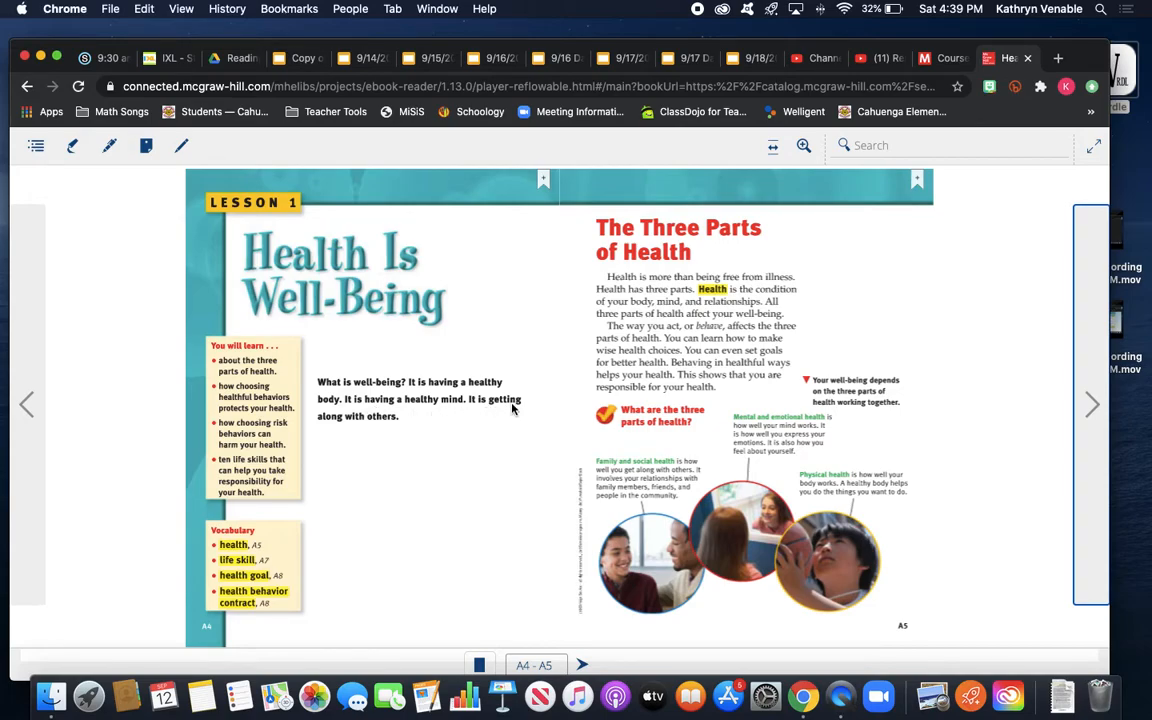
mouse_move(212, 344)
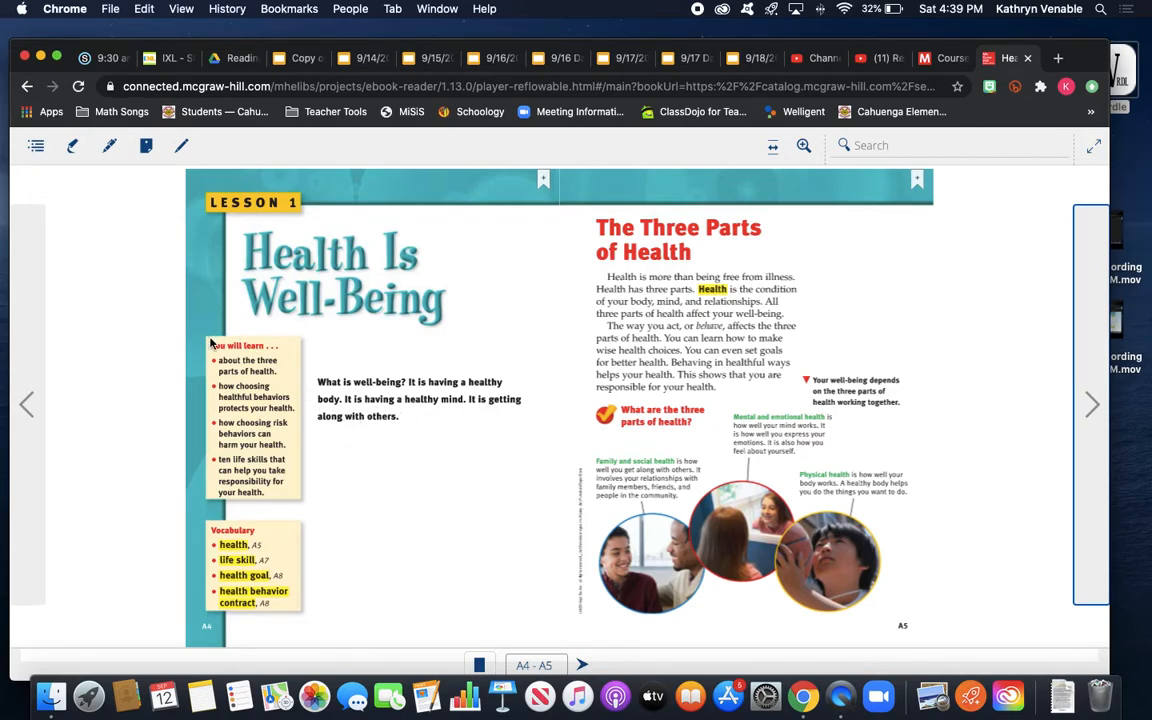
mouse_move(230, 378)
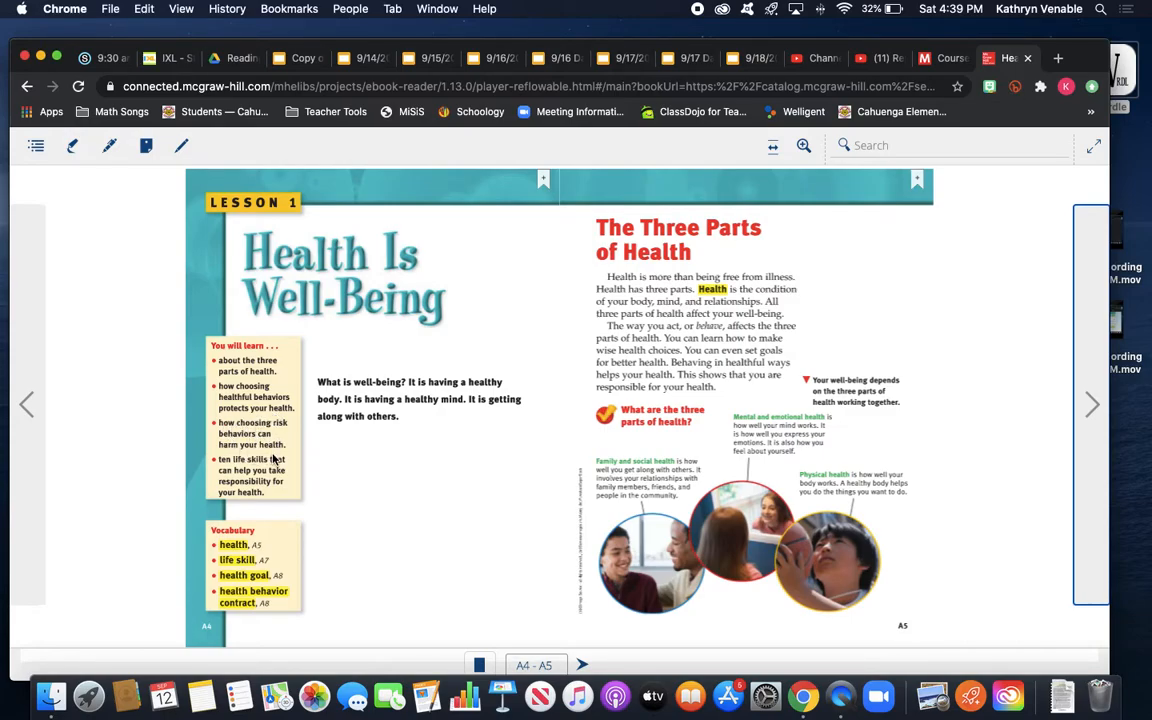
mouse_move(218, 468)
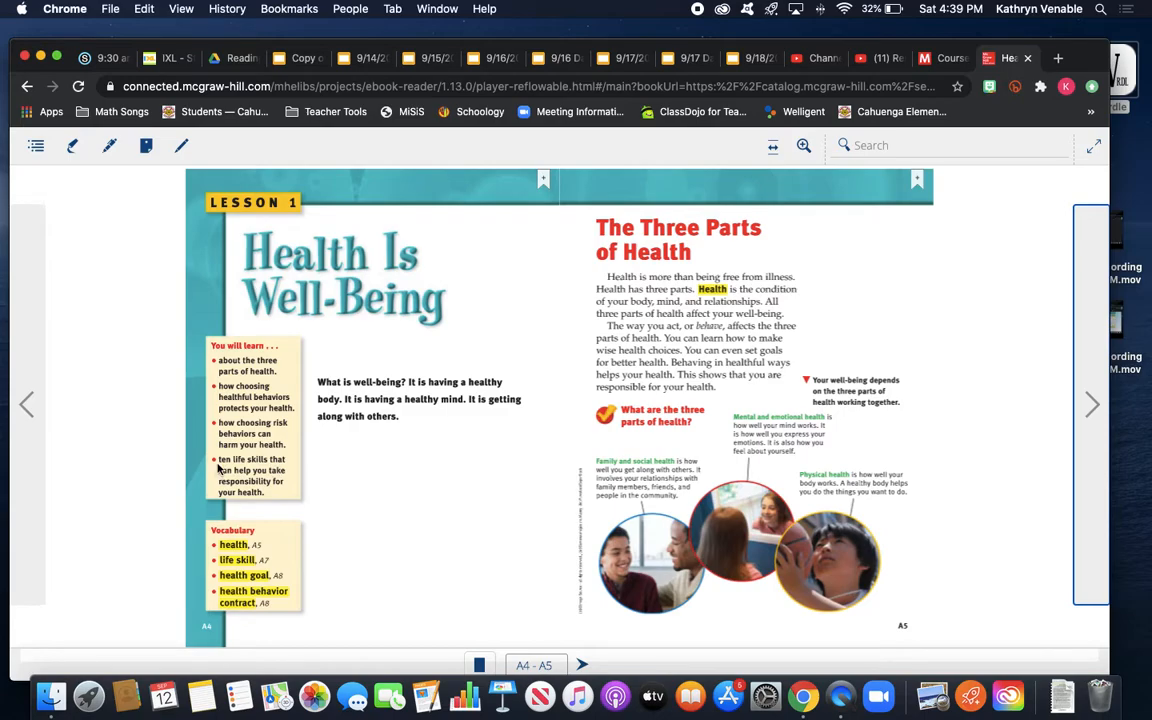
mouse_move(264, 500)
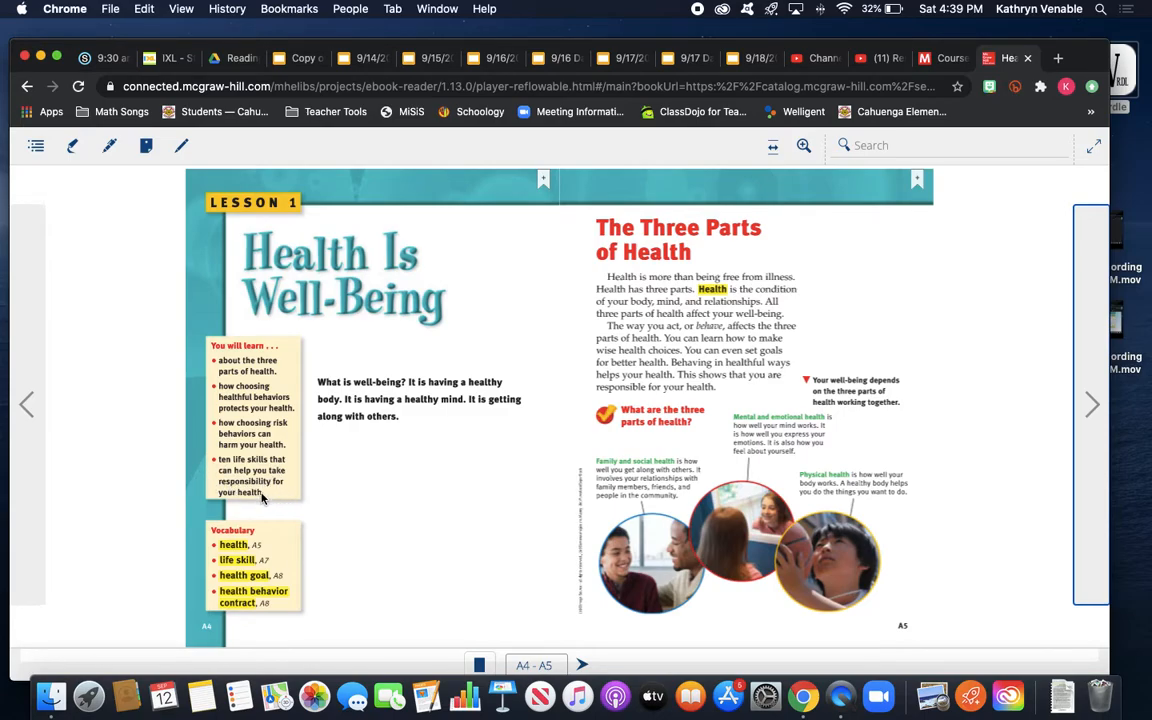
mouse_move(218, 536)
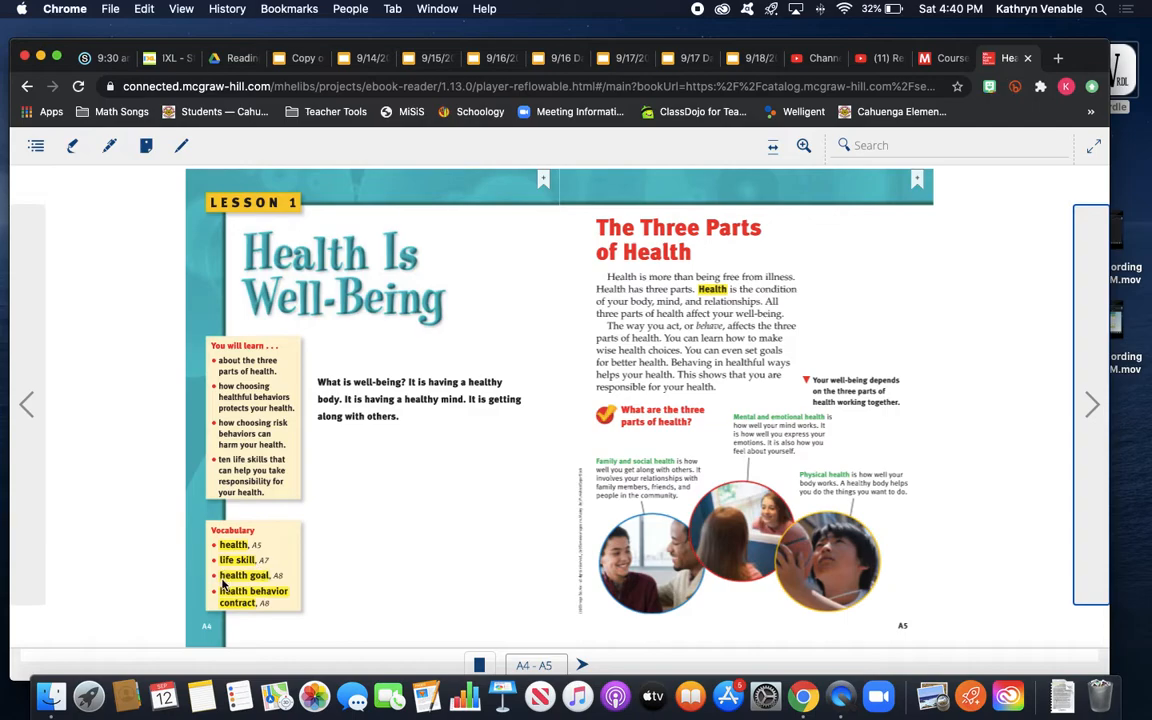
mouse_move(252, 610)
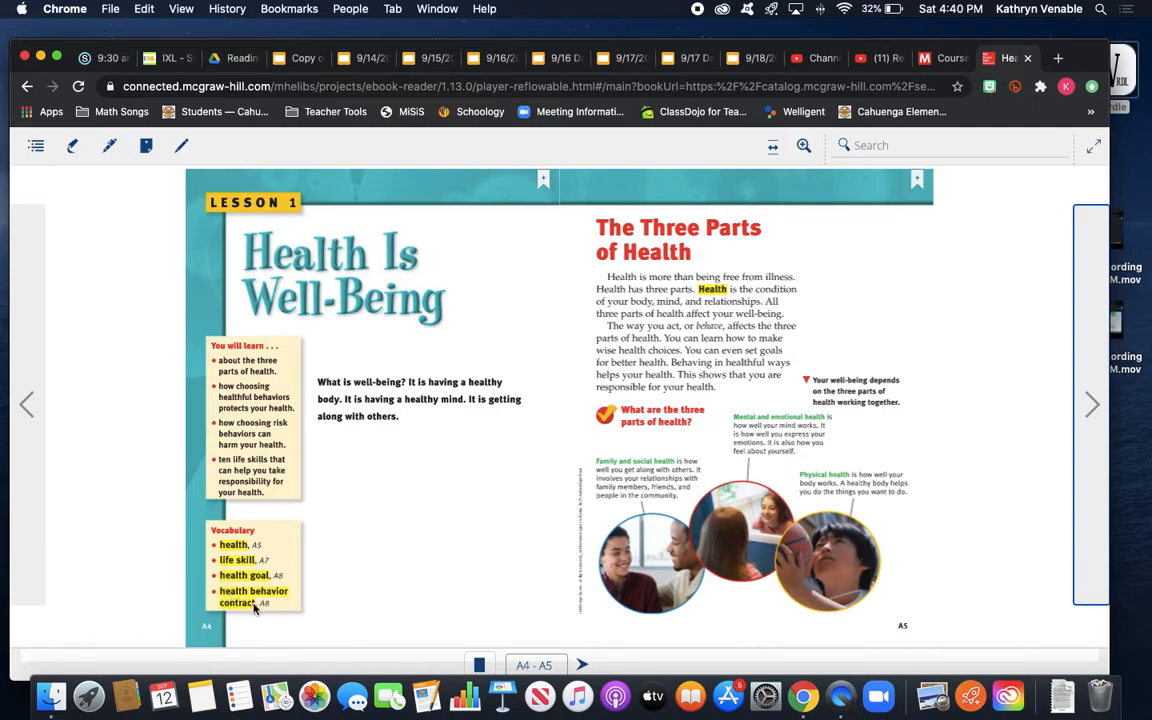
mouse_move(744, 300)
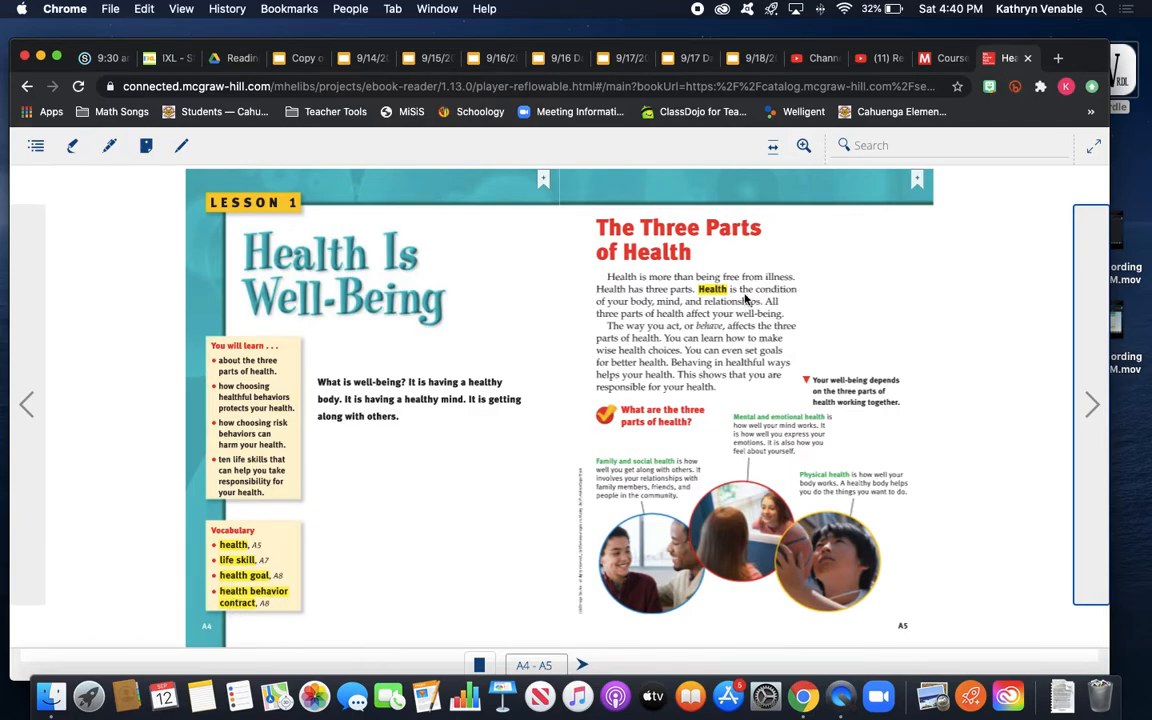
mouse_move(856, 300)
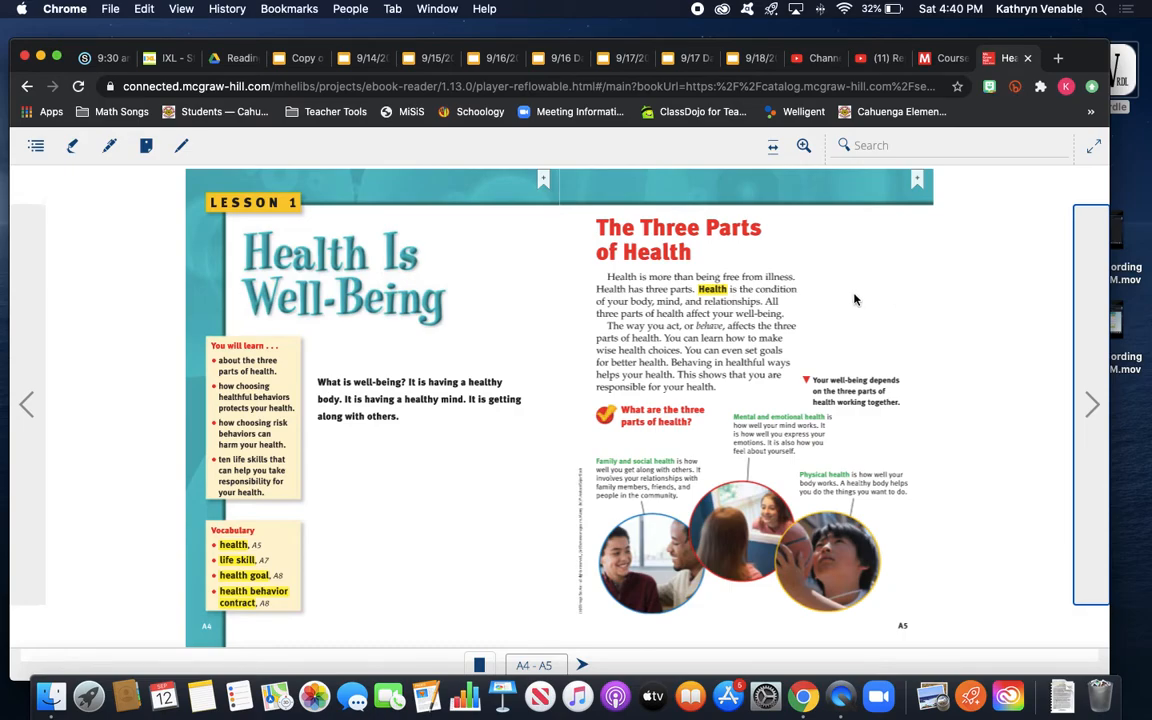
mouse_move(704, 236)
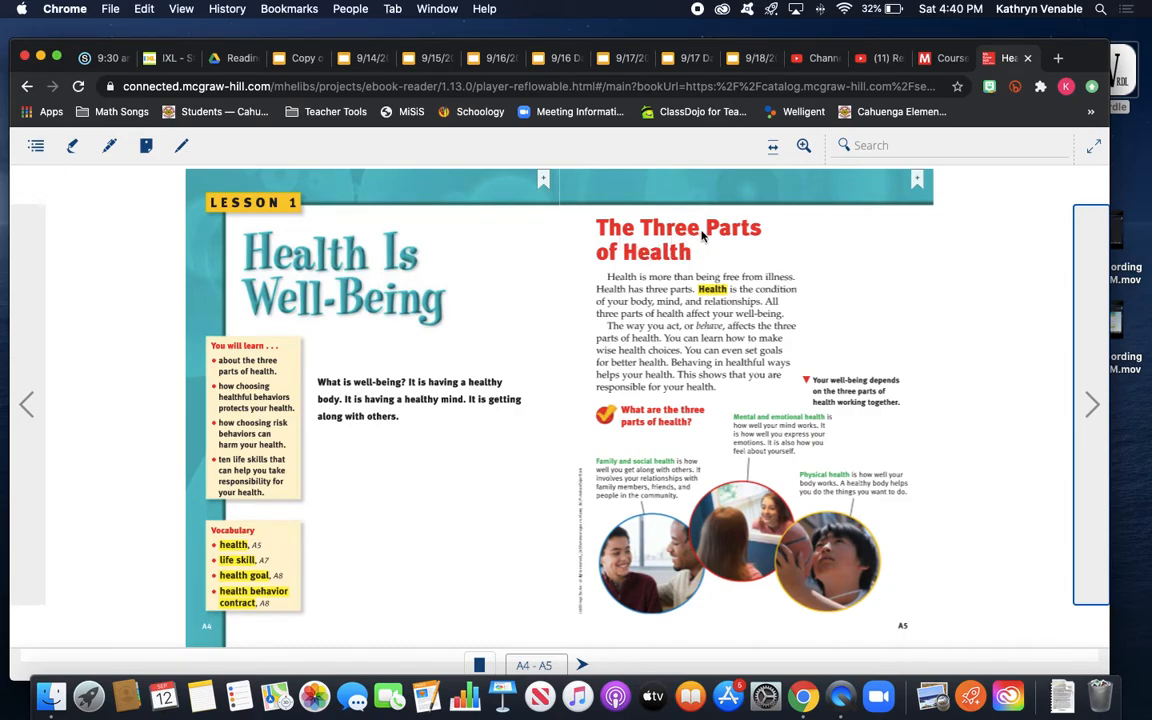
mouse_move(672, 260)
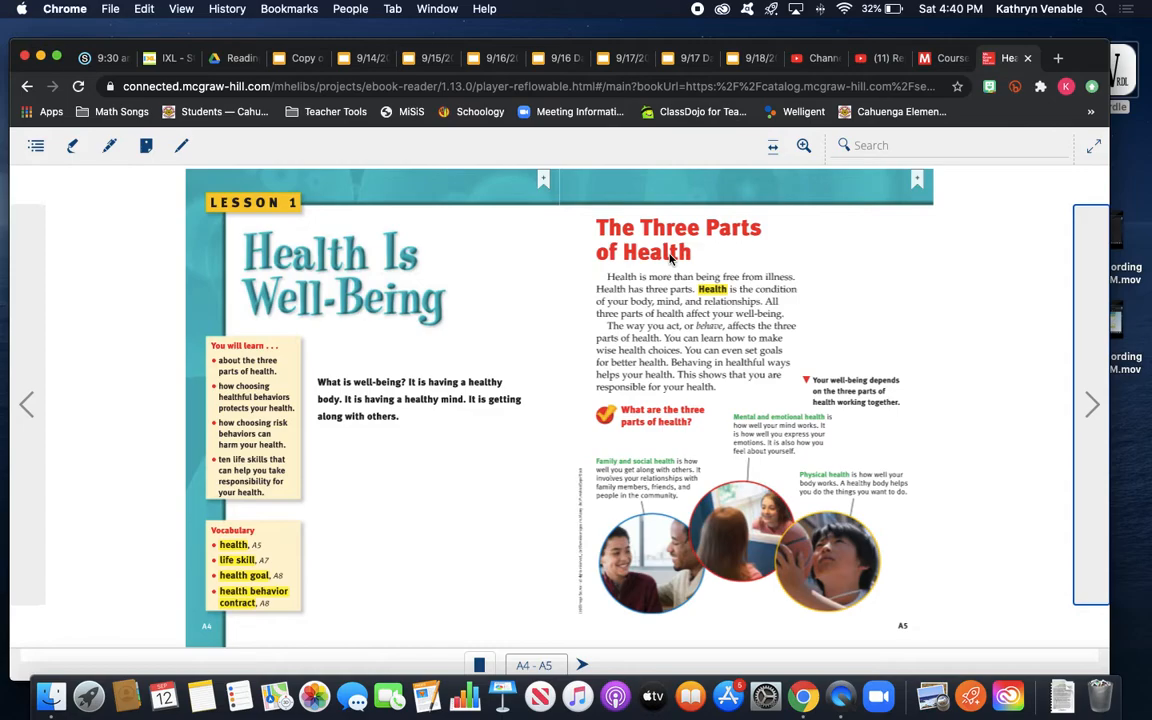
mouse_move(618, 288)
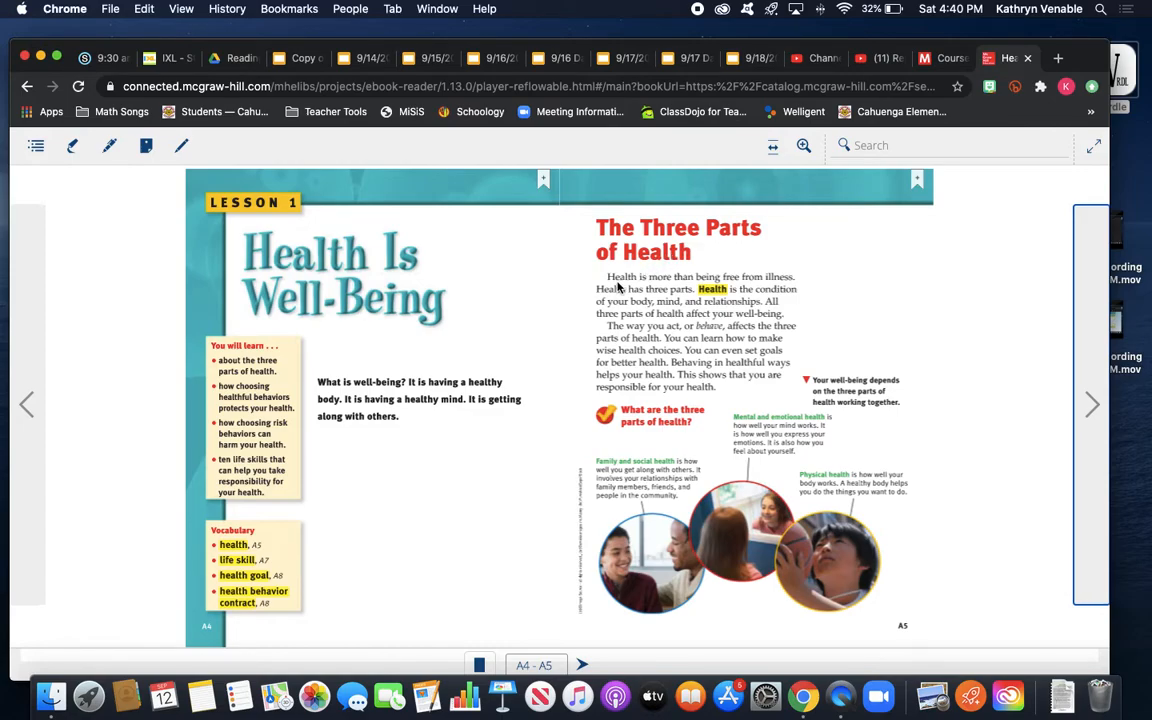
mouse_move(674, 286)
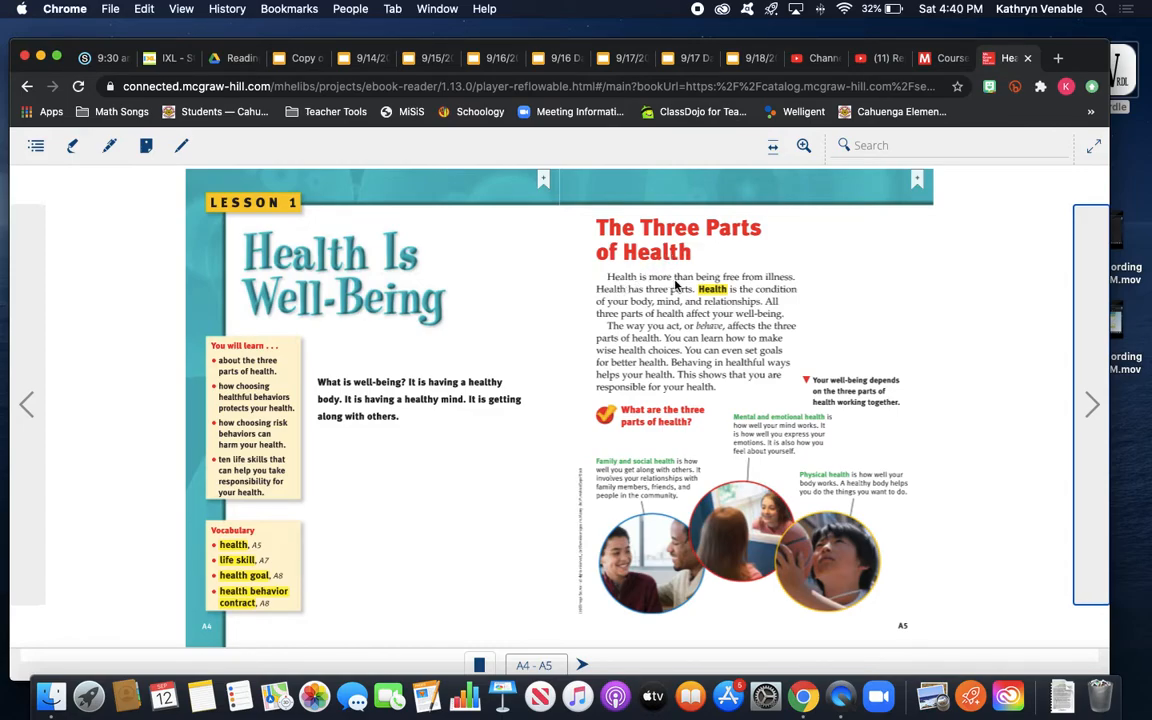
mouse_move(652, 304)
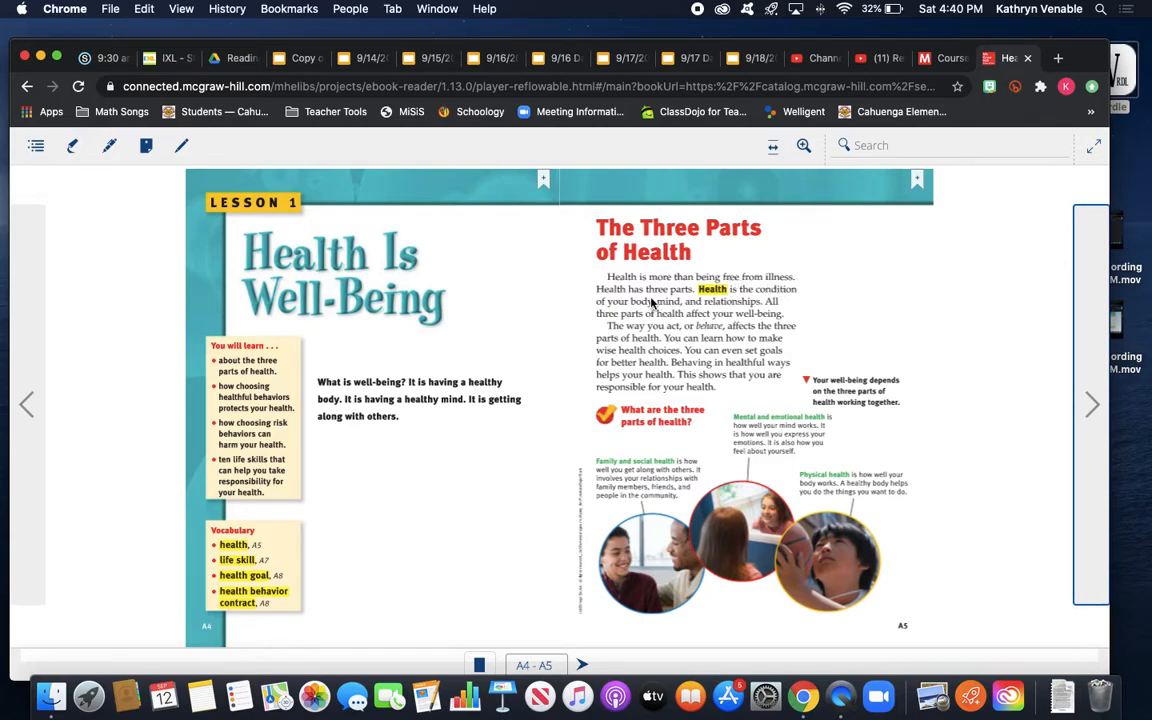
mouse_move(688, 300)
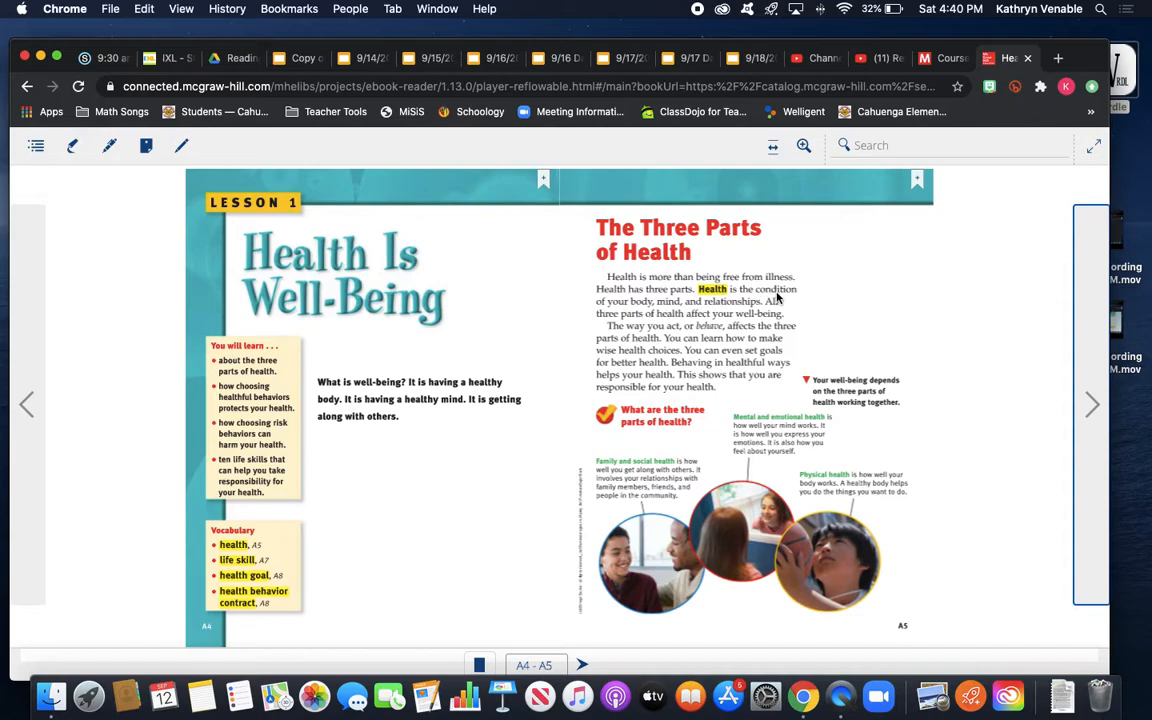
mouse_move(660, 312)
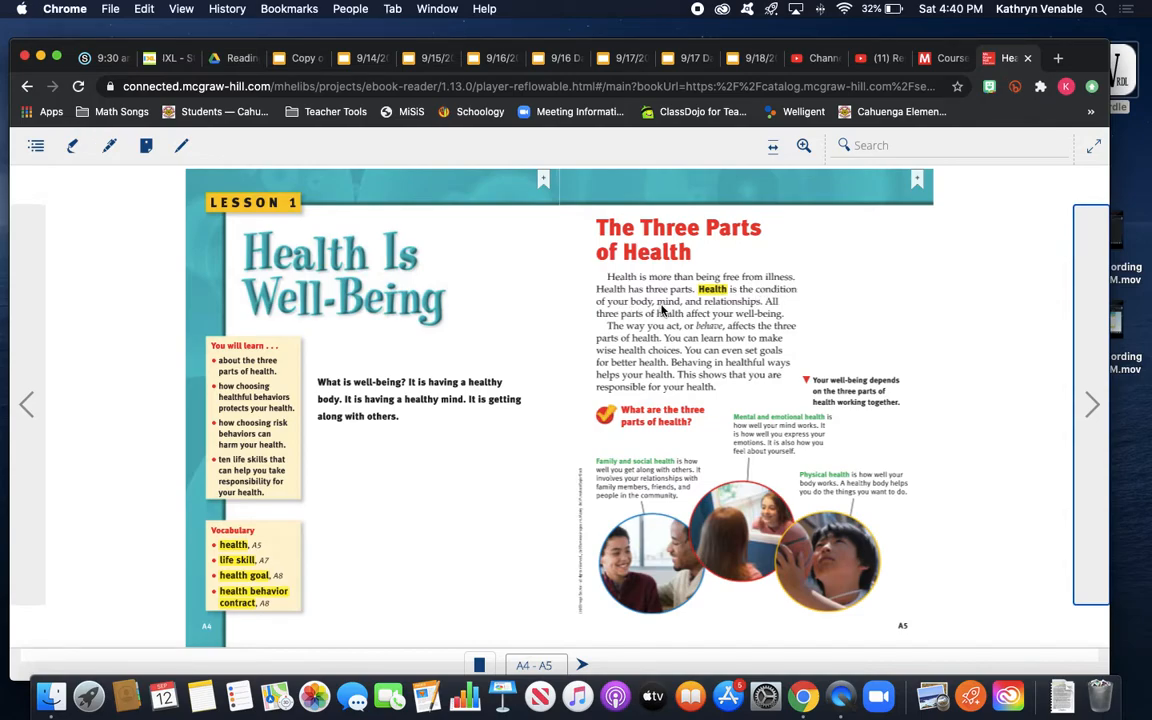
mouse_move(710, 310)
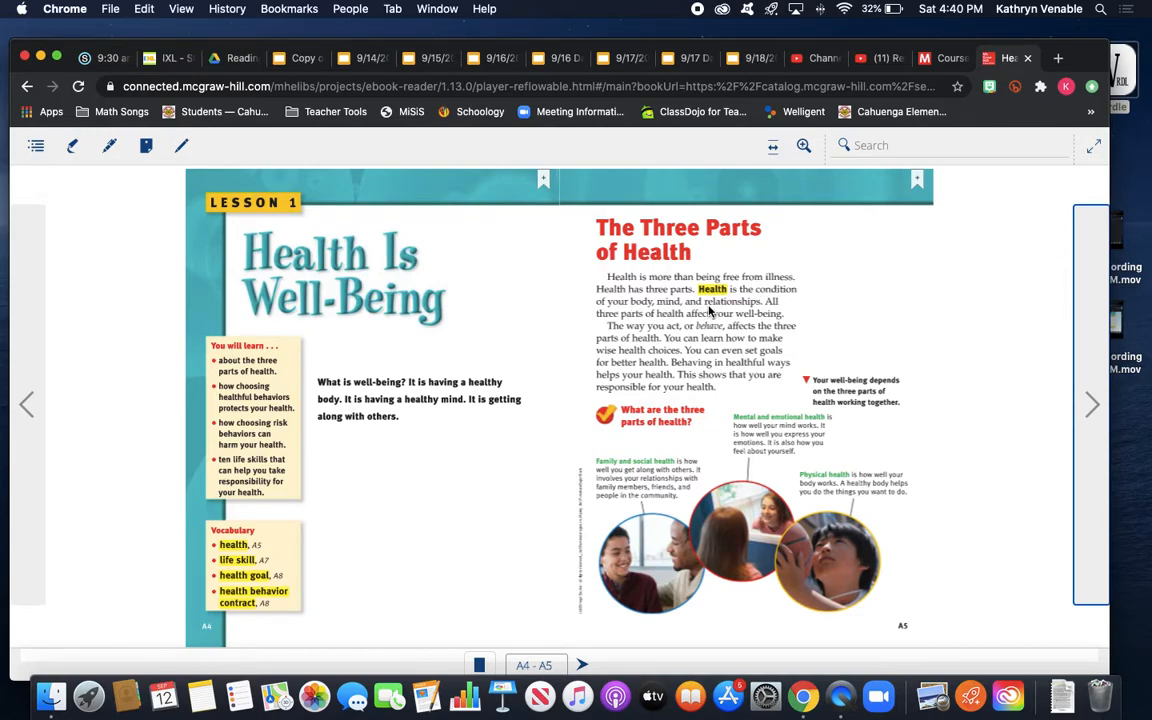
mouse_move(658, 312)
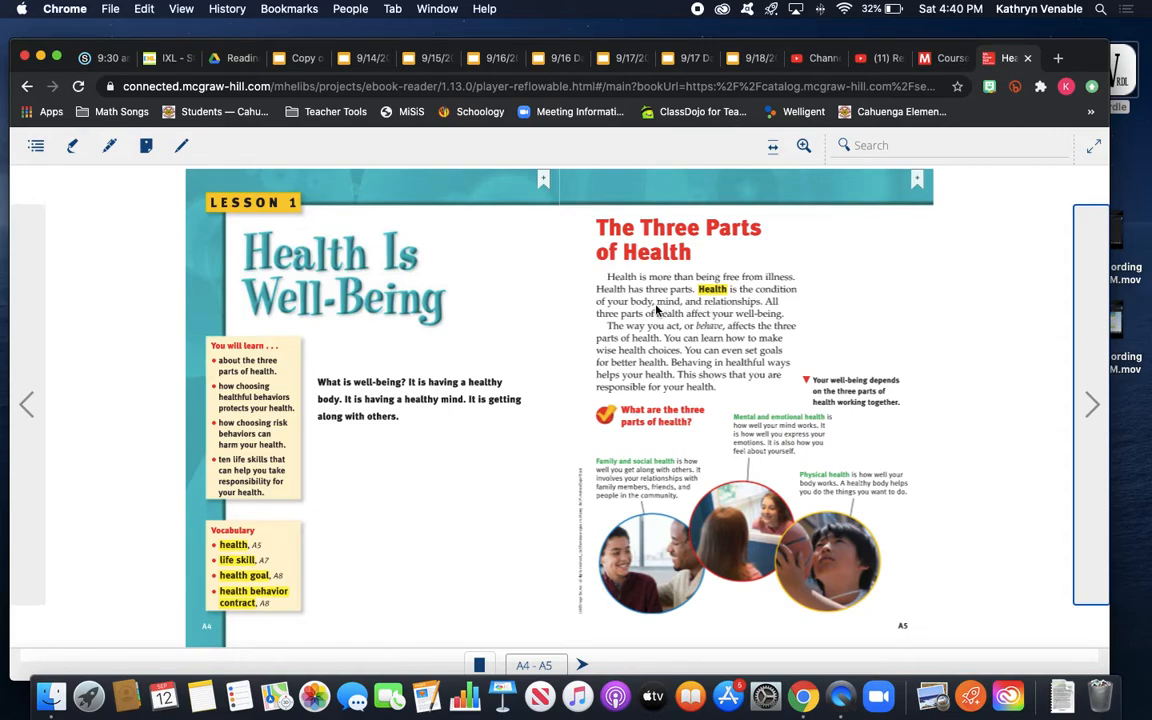
mouse_move(728, 316)
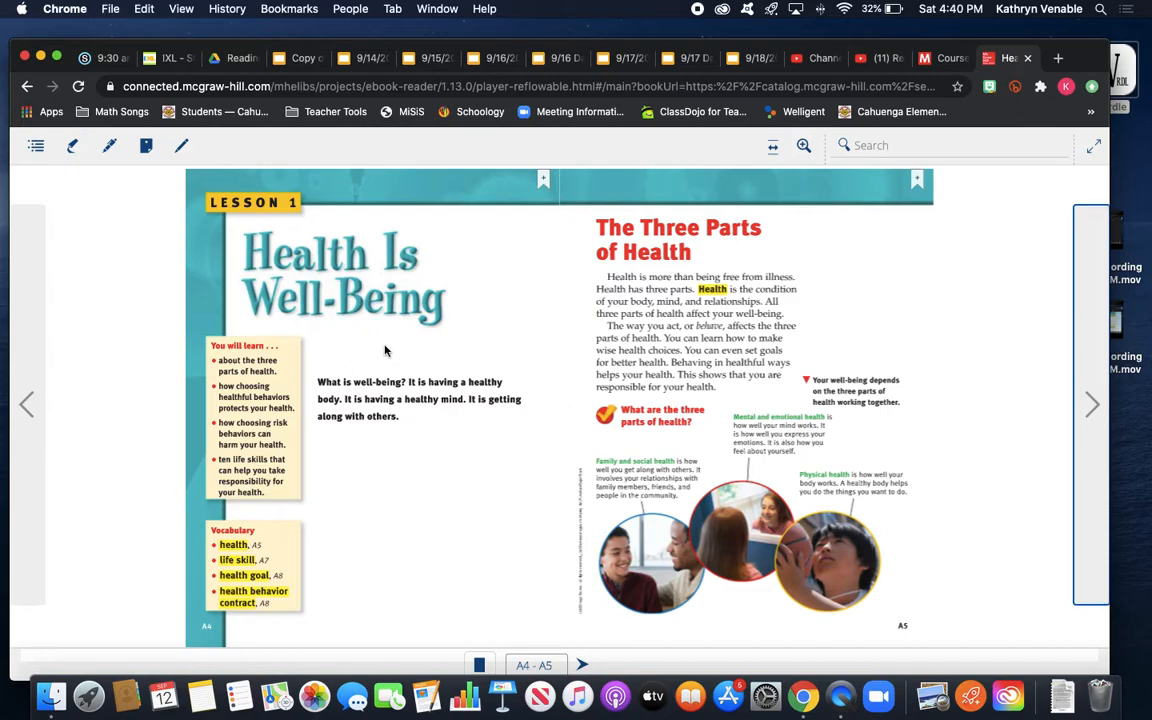
mouse_move(484, 396)
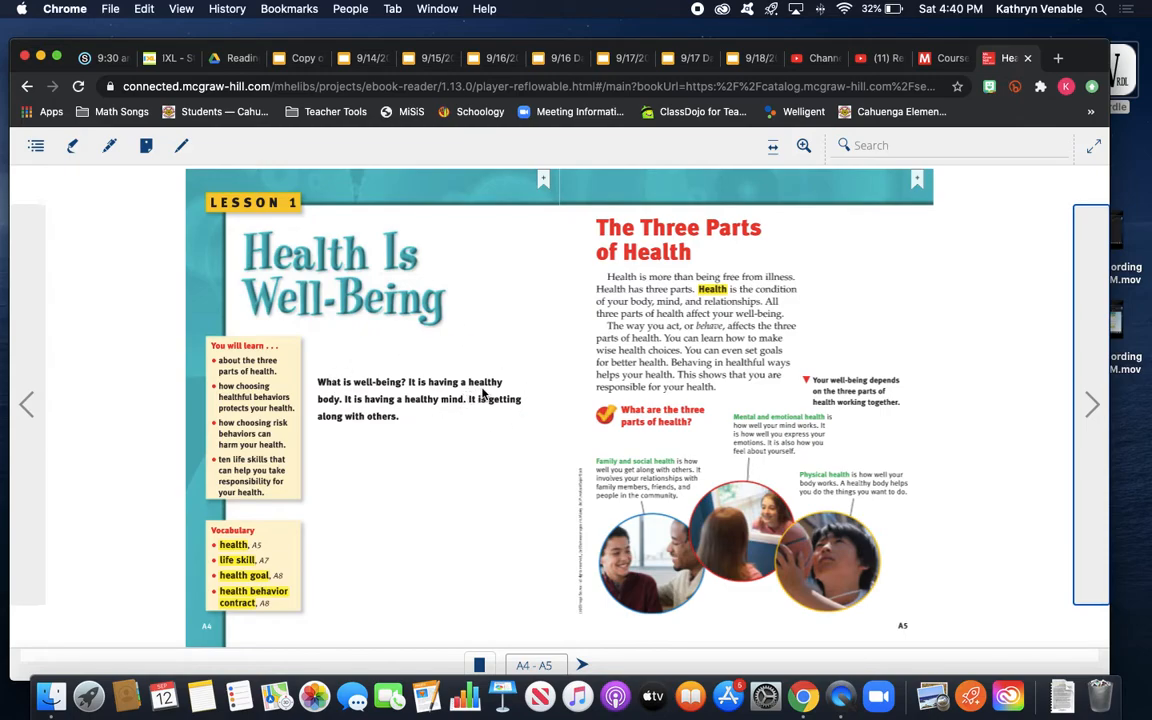
mouse_move(410, 410)
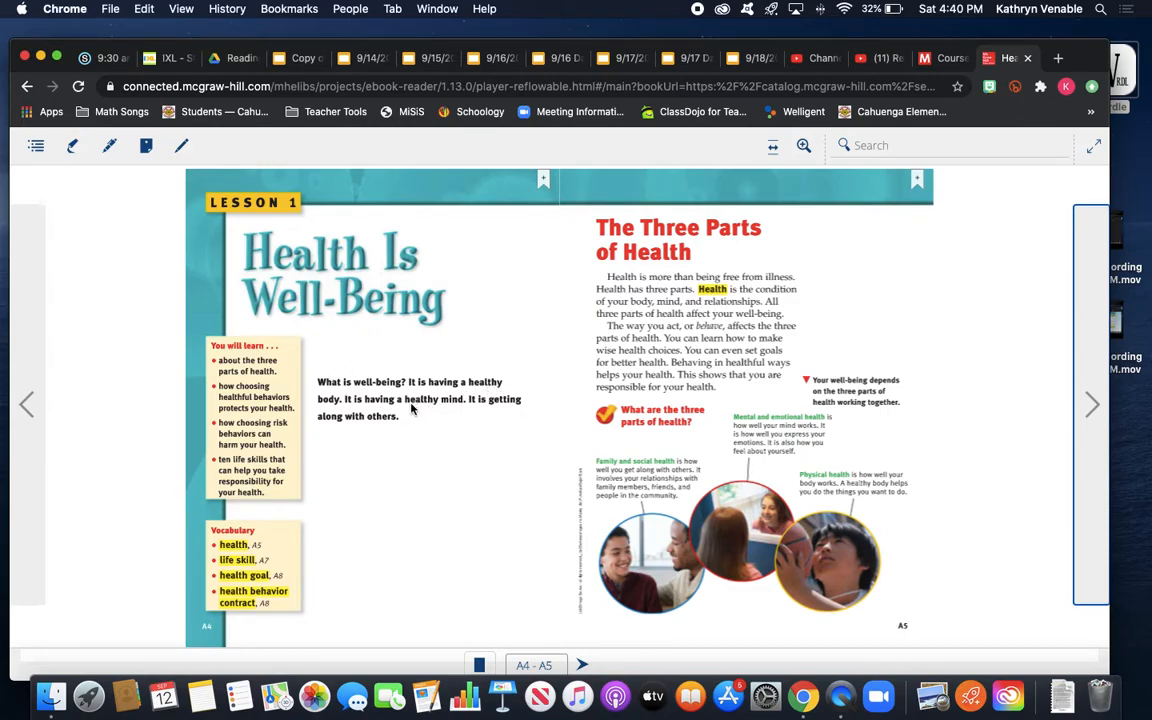
mouse_move(480, 406)
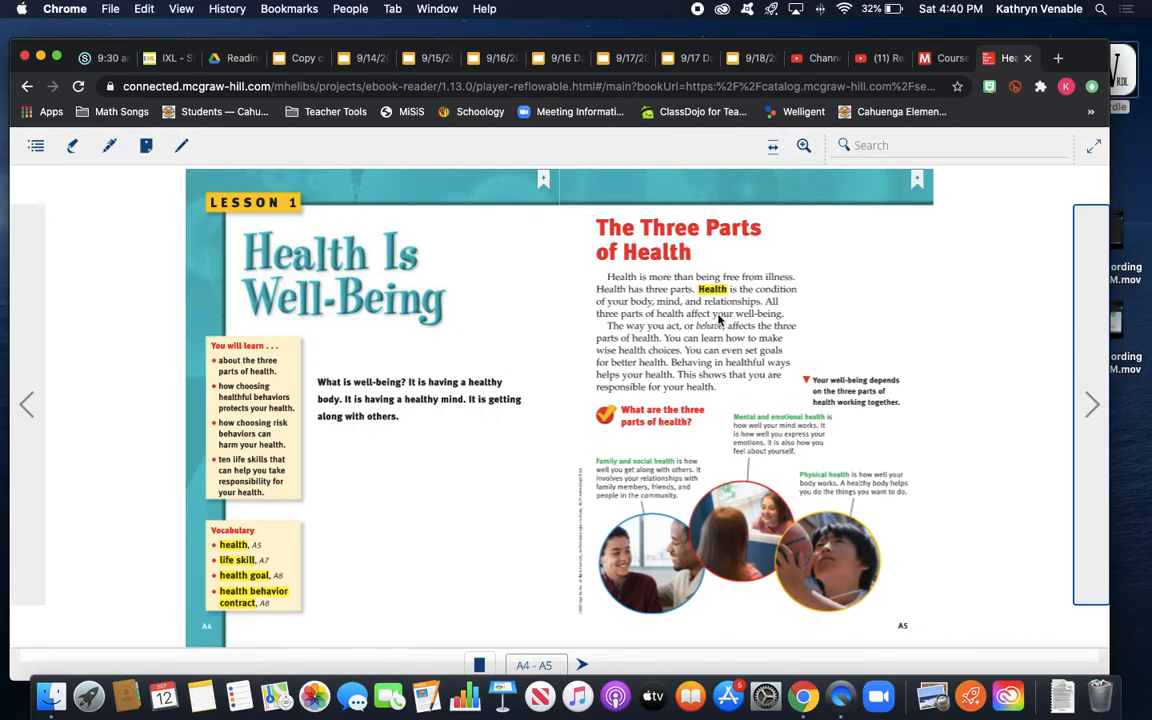
mouse_move(672, 324)
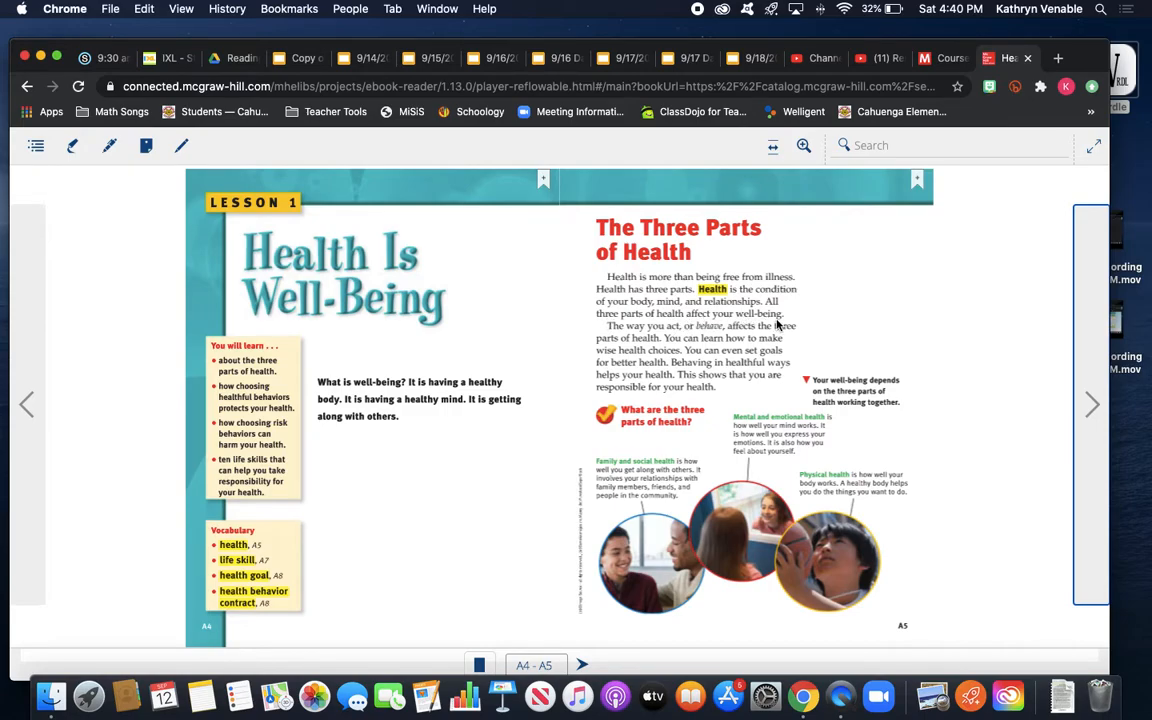
mouse_move(658, 336)
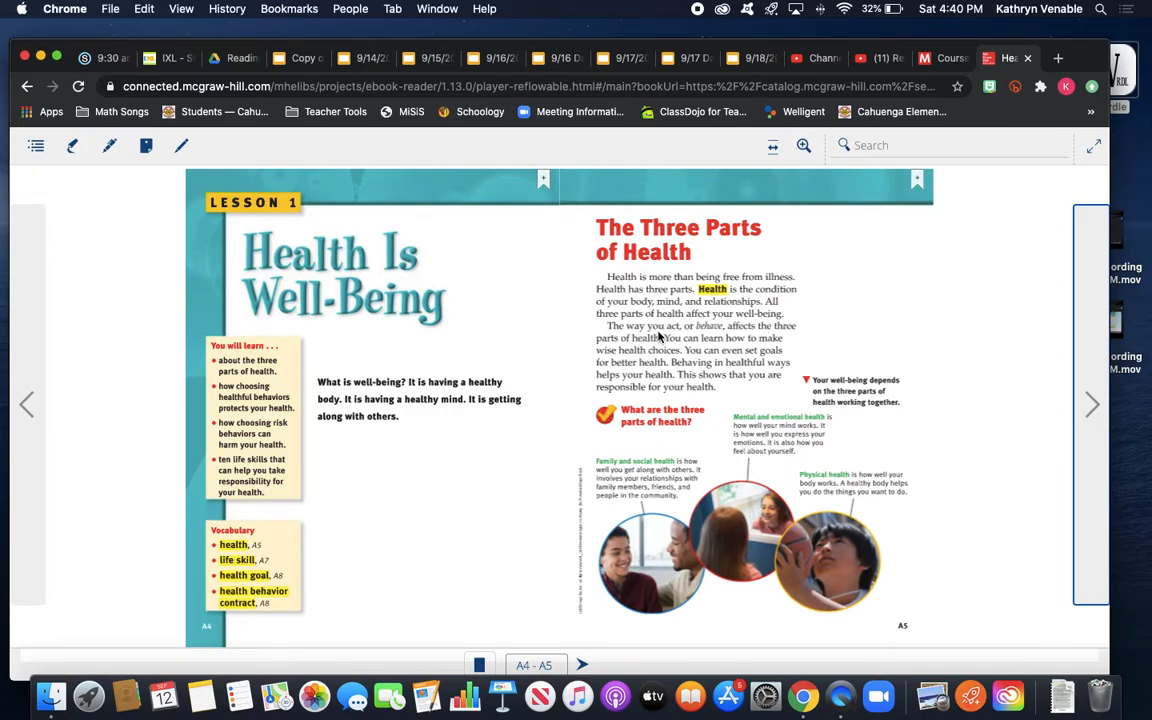
mouse_move(788, 340)
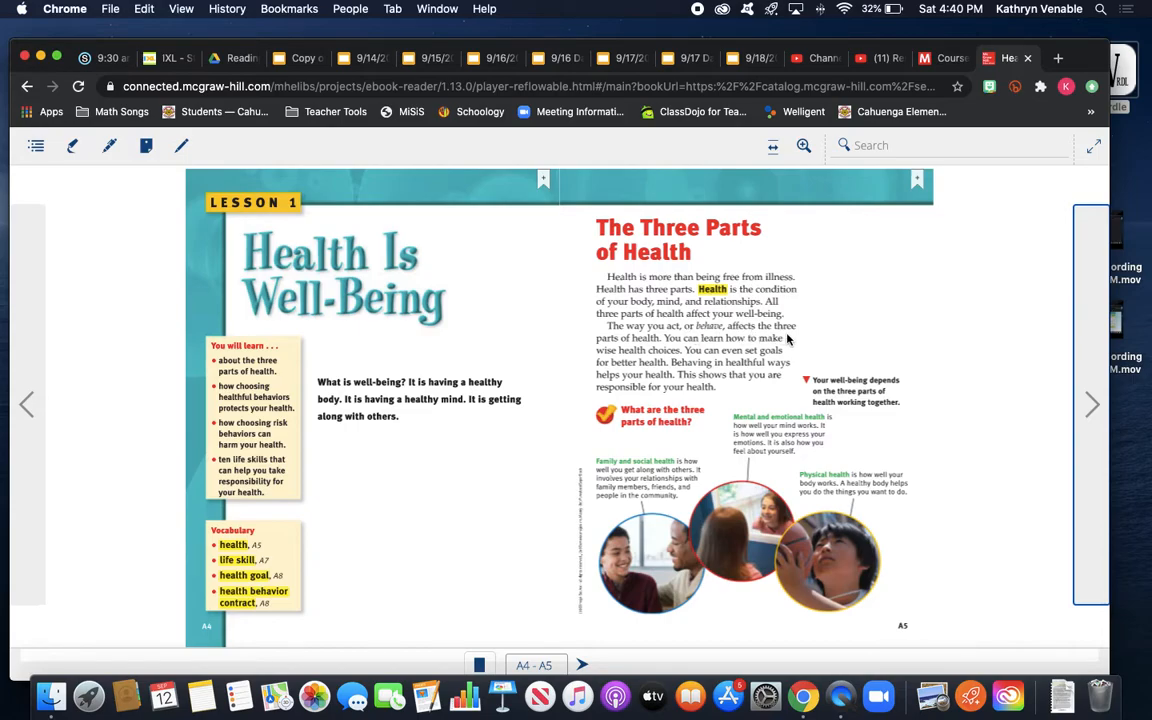
mouse_move(772, 344)
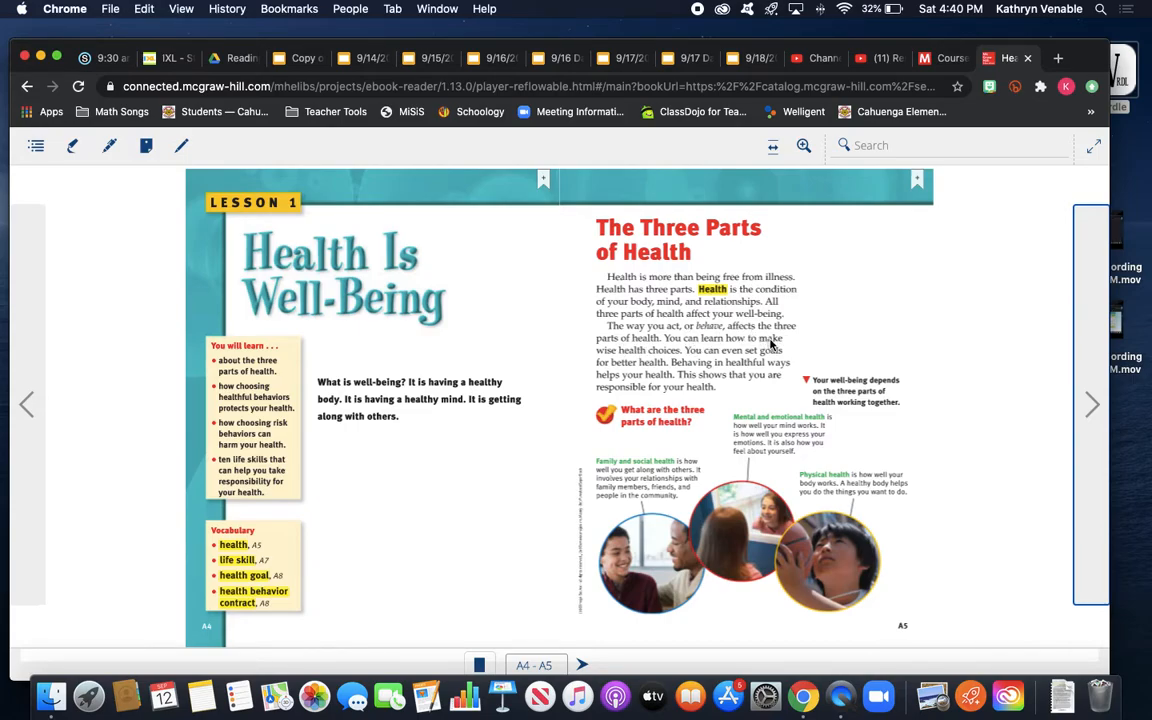
mouse_move(660, 358)
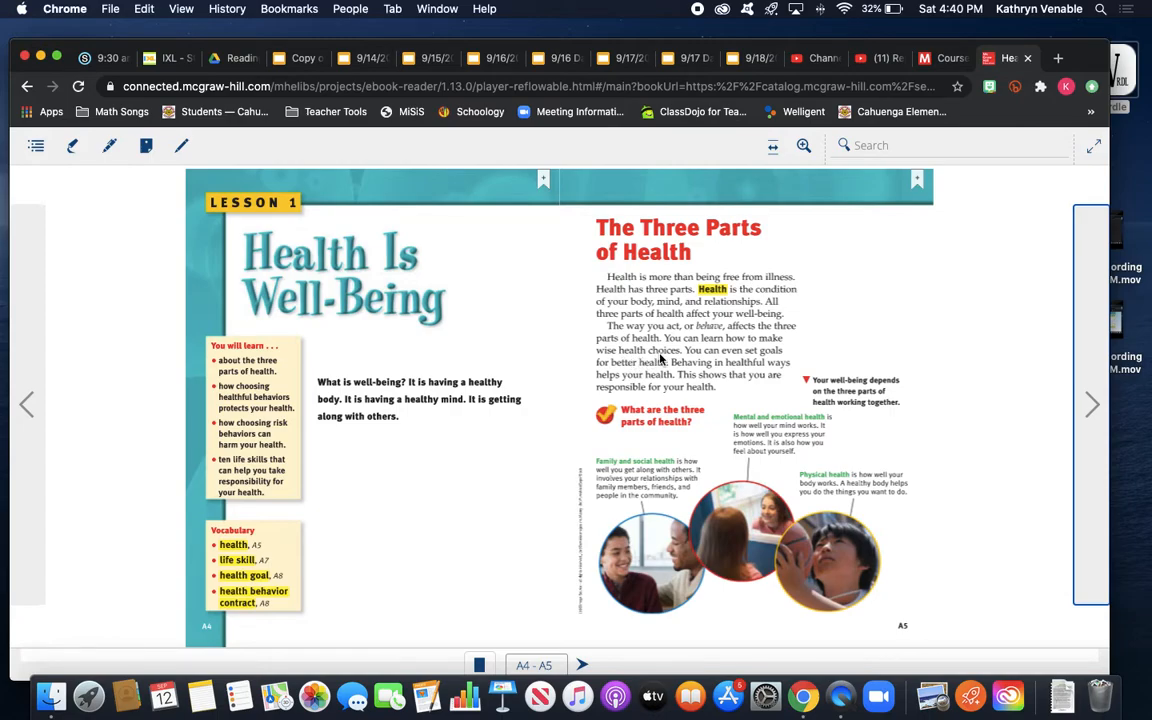
mouse_move(612, 362)
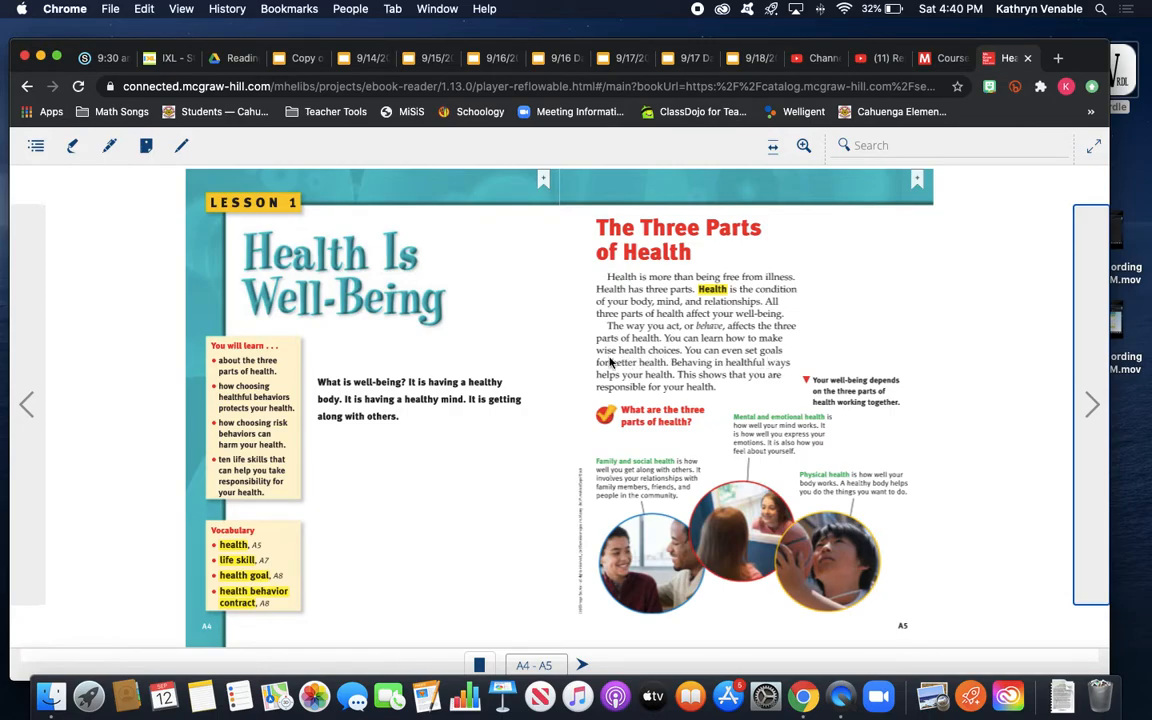
mouse_move(758, 370)
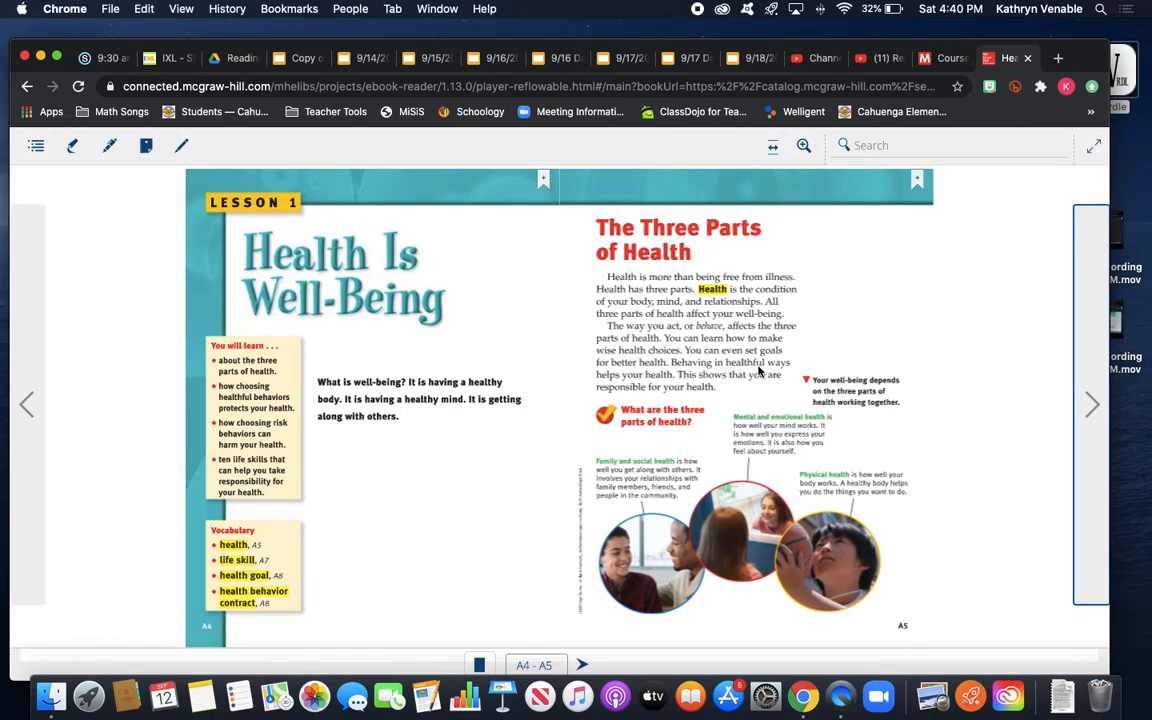
mouse_move(650, 376)
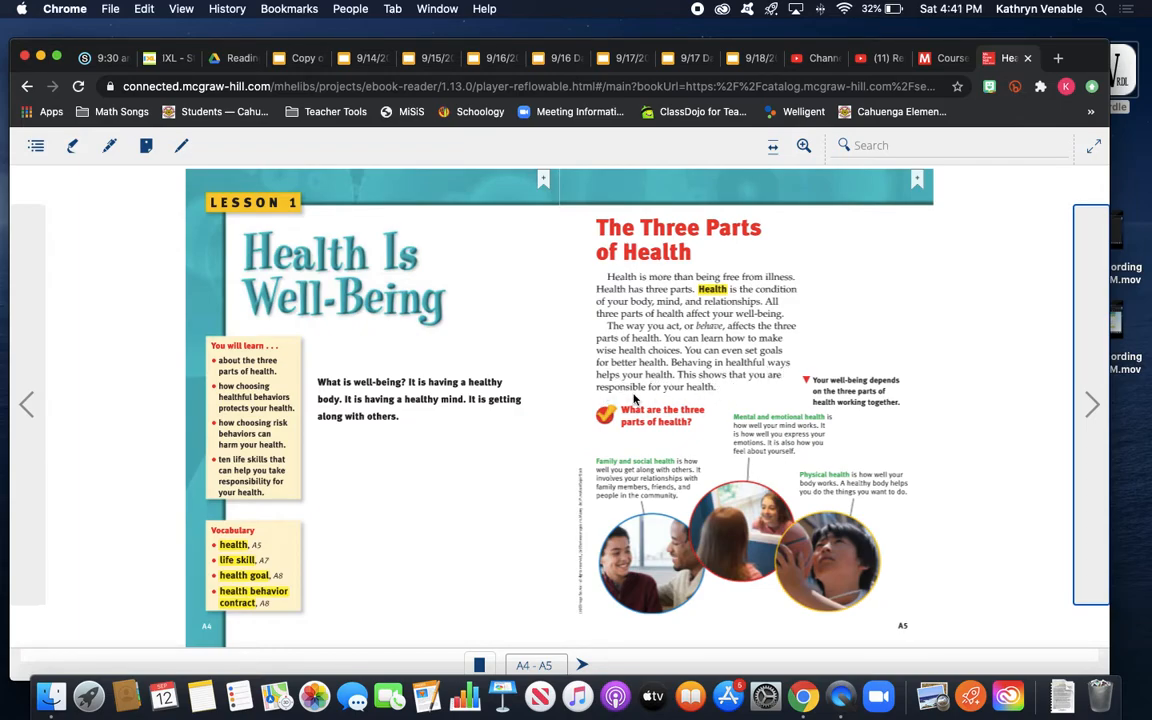
mouse_move(824, 384)
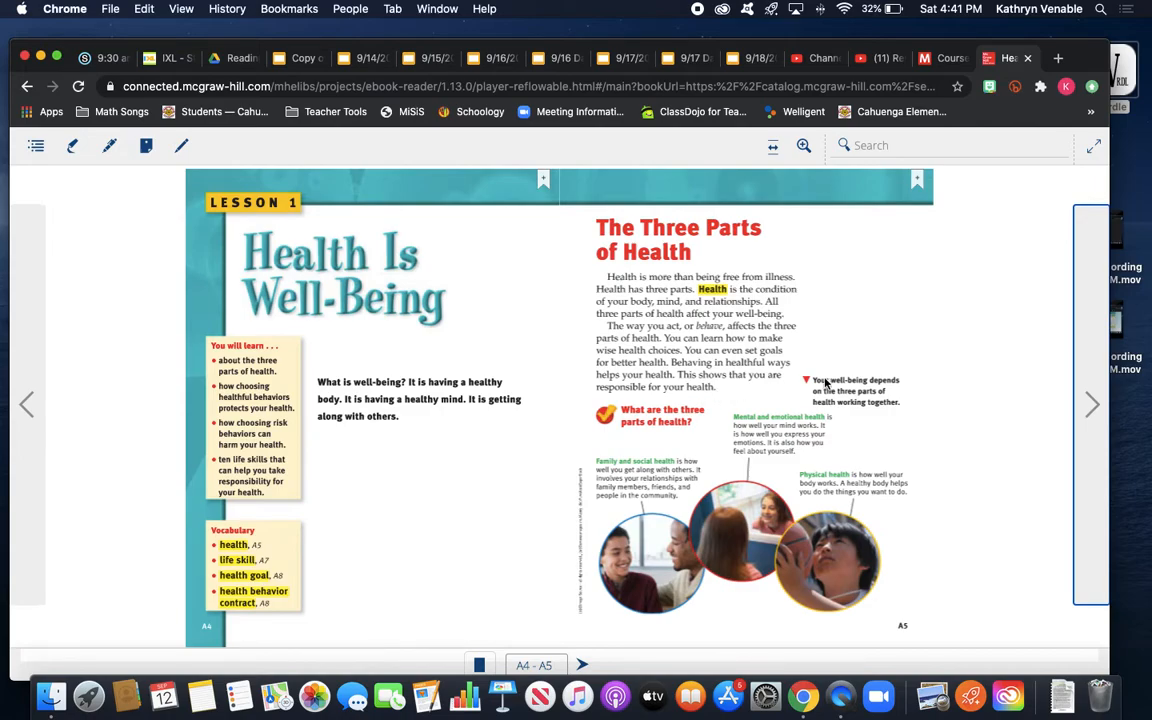
mouse_move(884, 388)
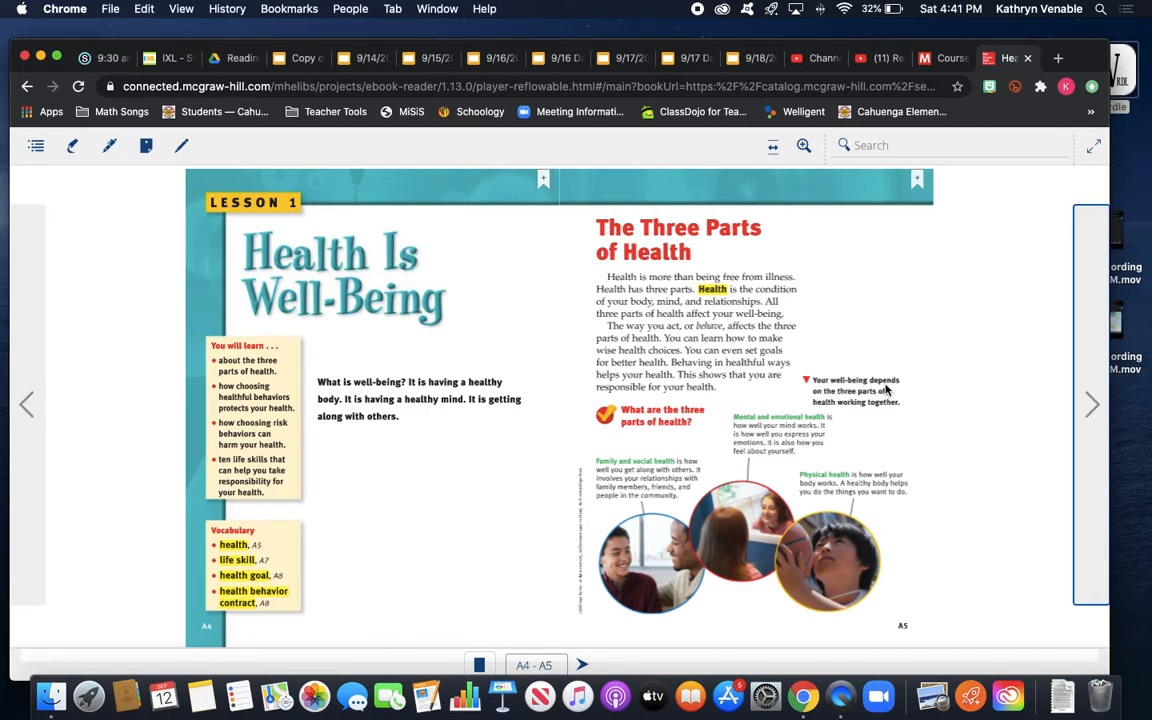
mouse_move(896, 404)
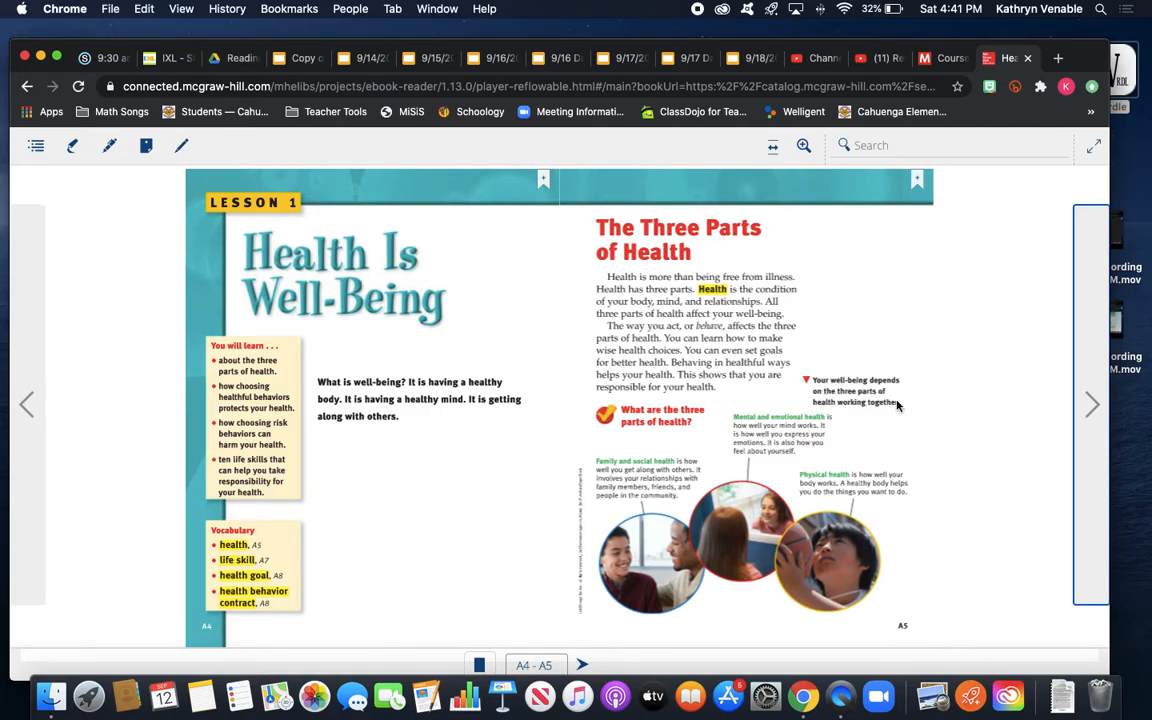
mouse_move(744, 460)
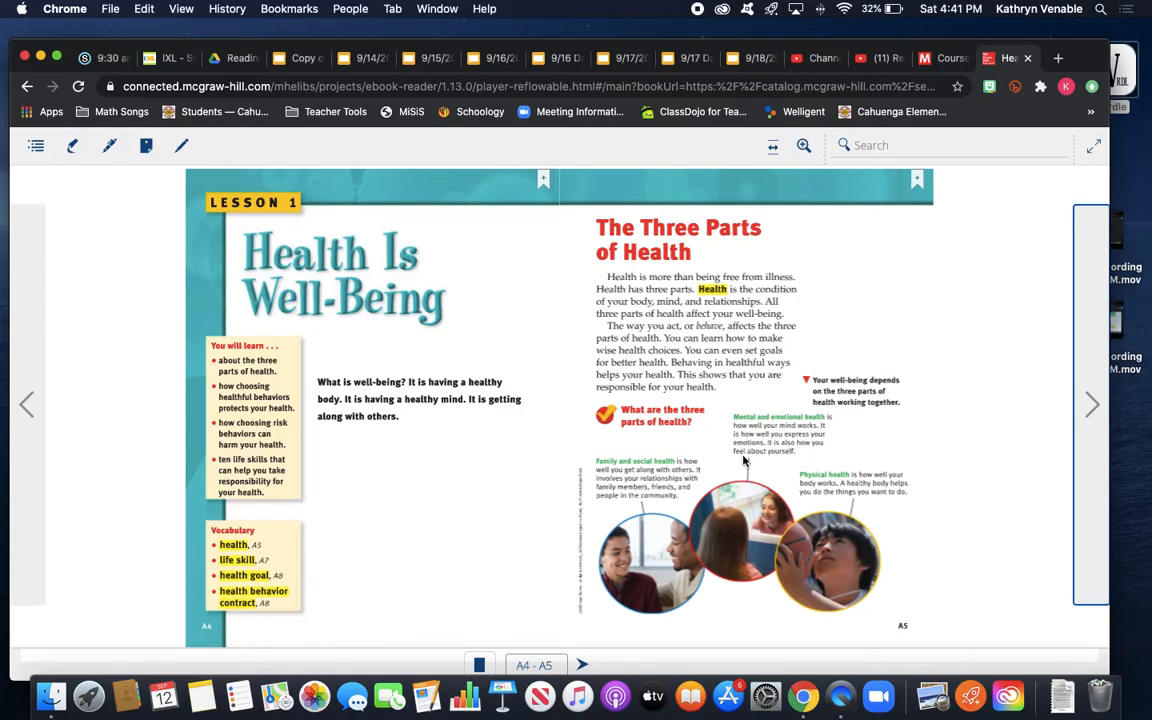
mouse_move(638, 424)
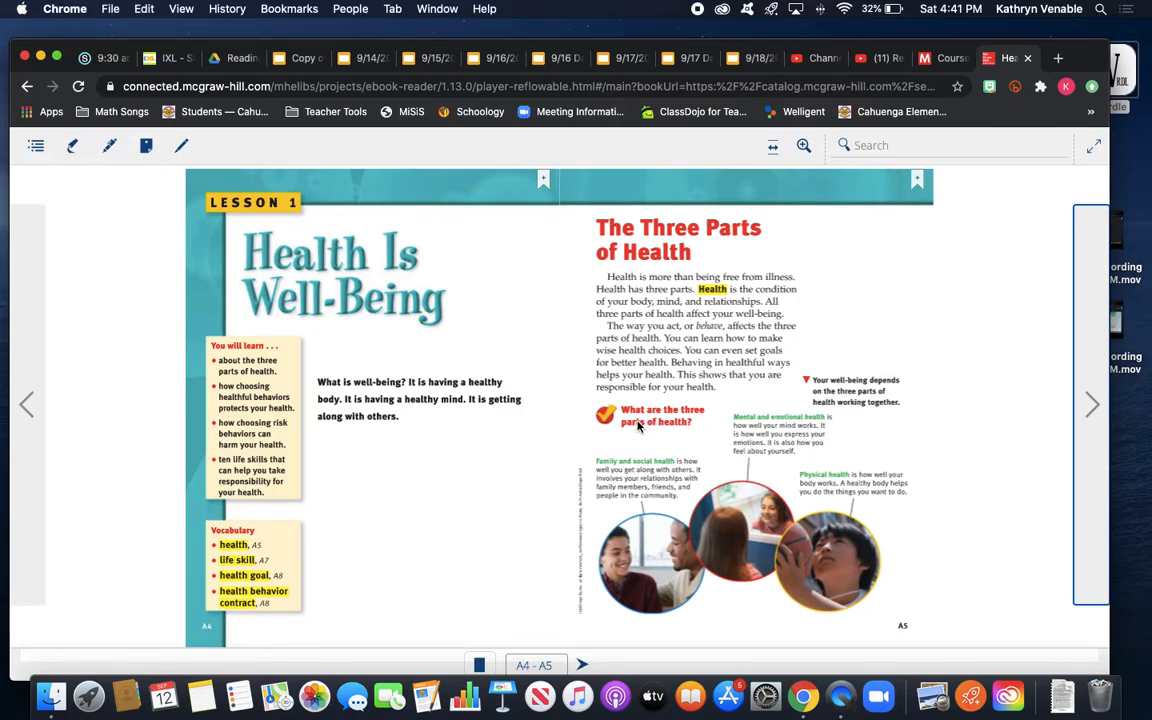
mouse_move(680, 464)
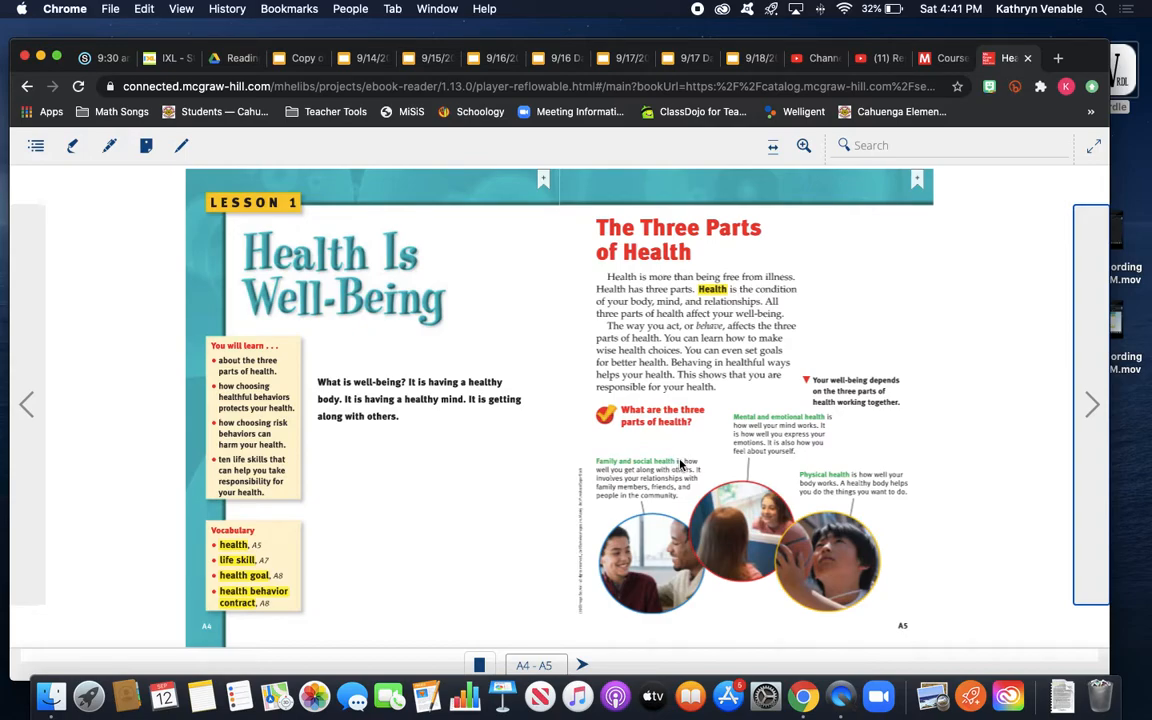
mouse_move(696, 478)
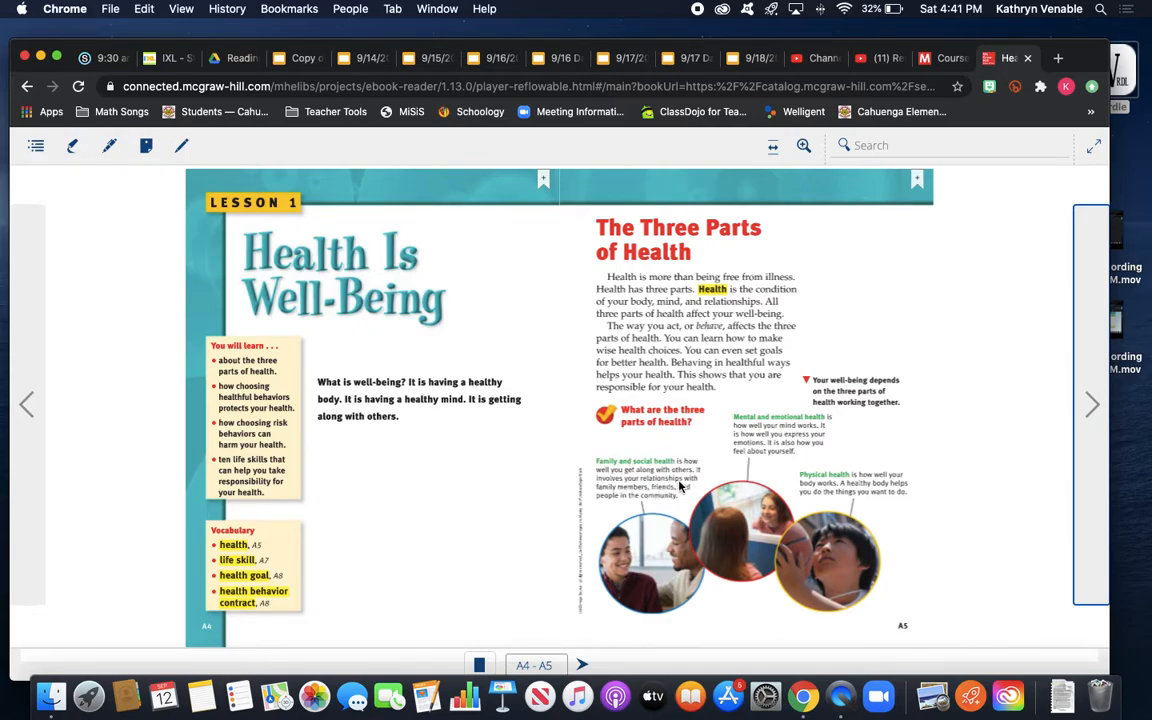
mouse_move(690, 498)
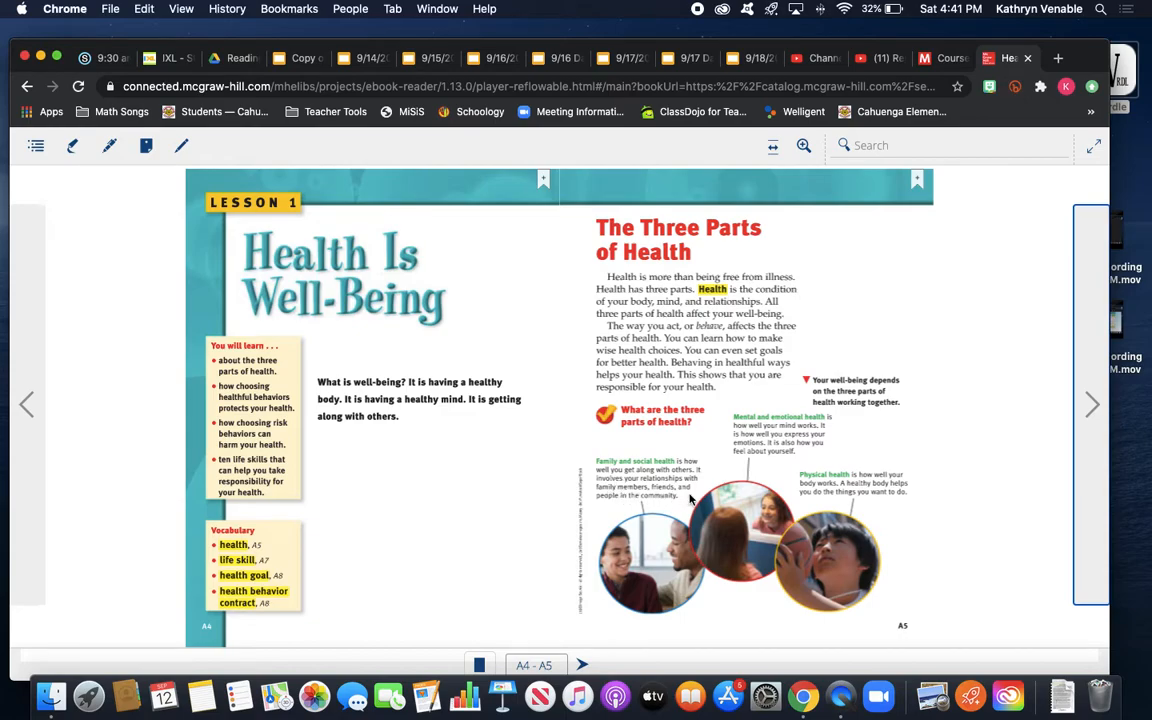
mouse_move(736, 460)
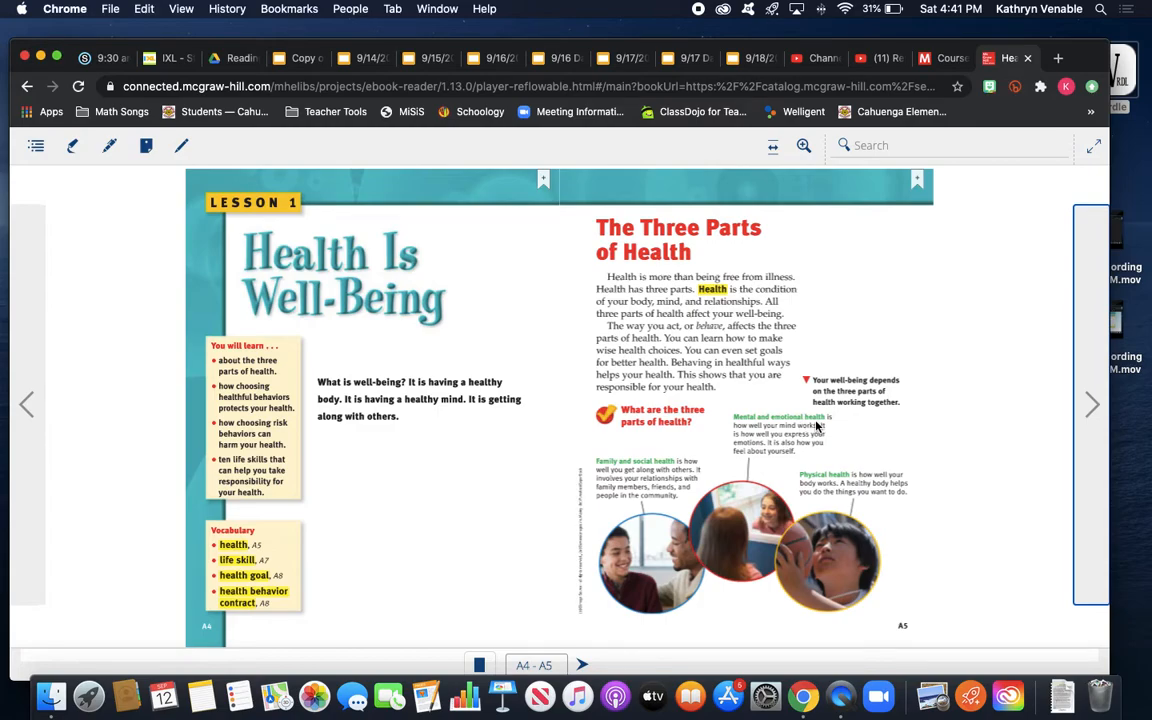
mouse_move(812, 430)
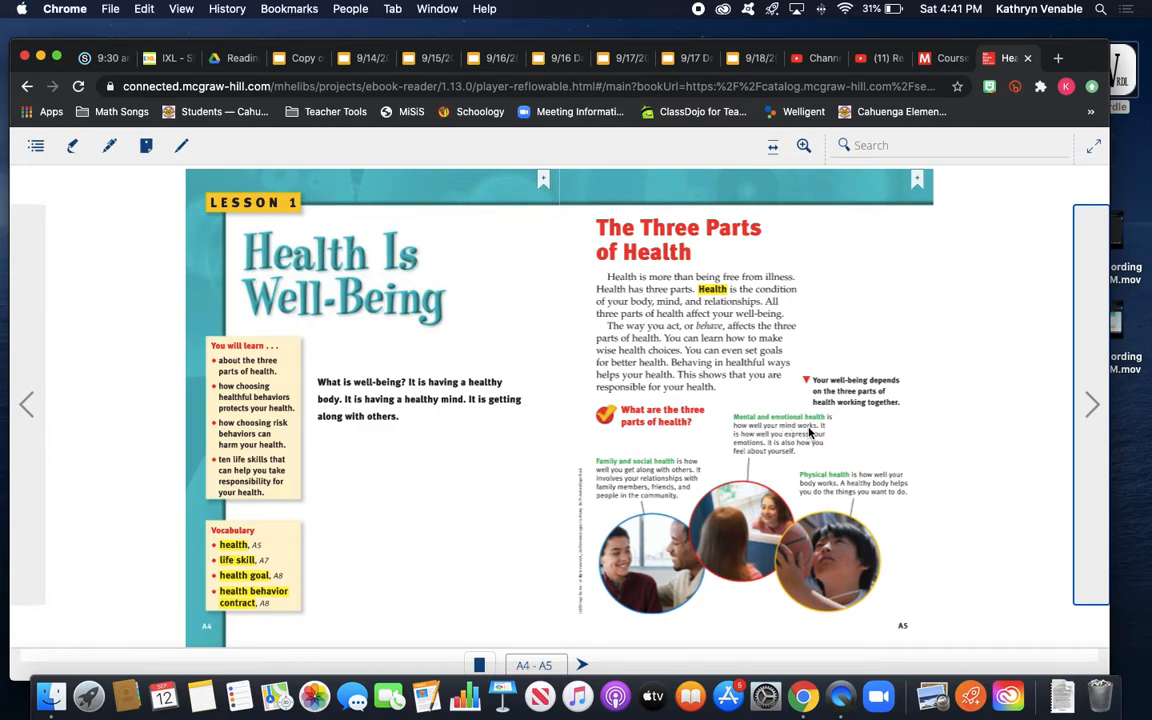
mouse_move(830, 444)
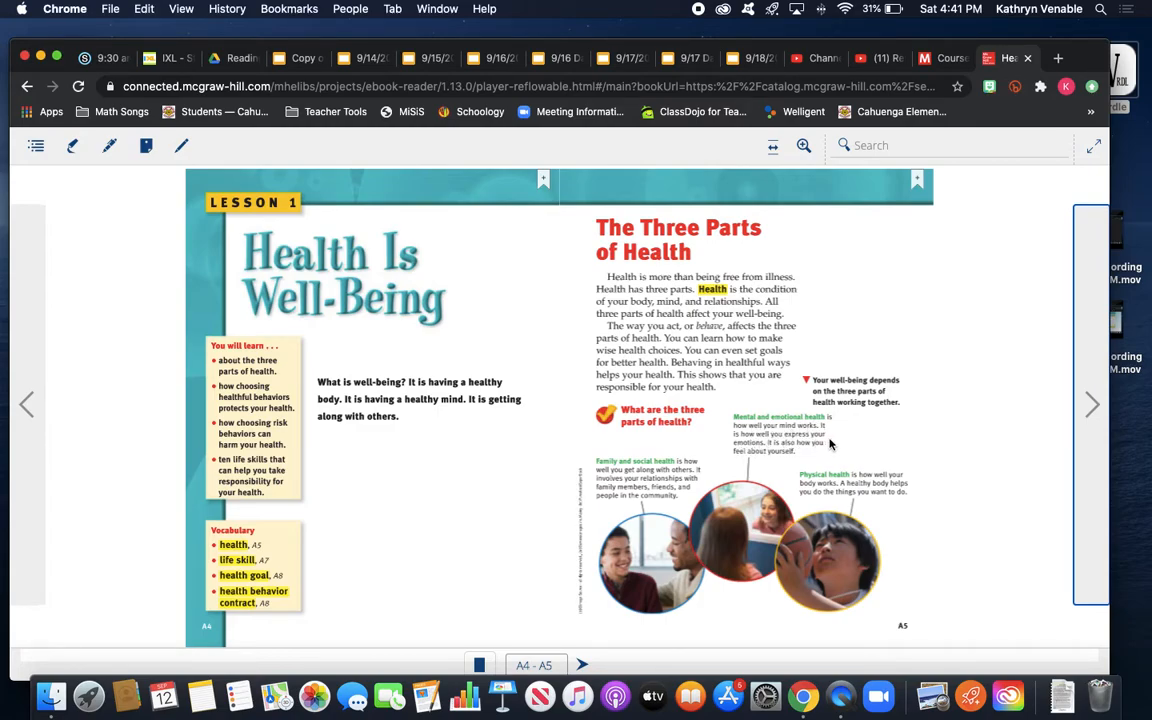
mouse_move(750, 464)
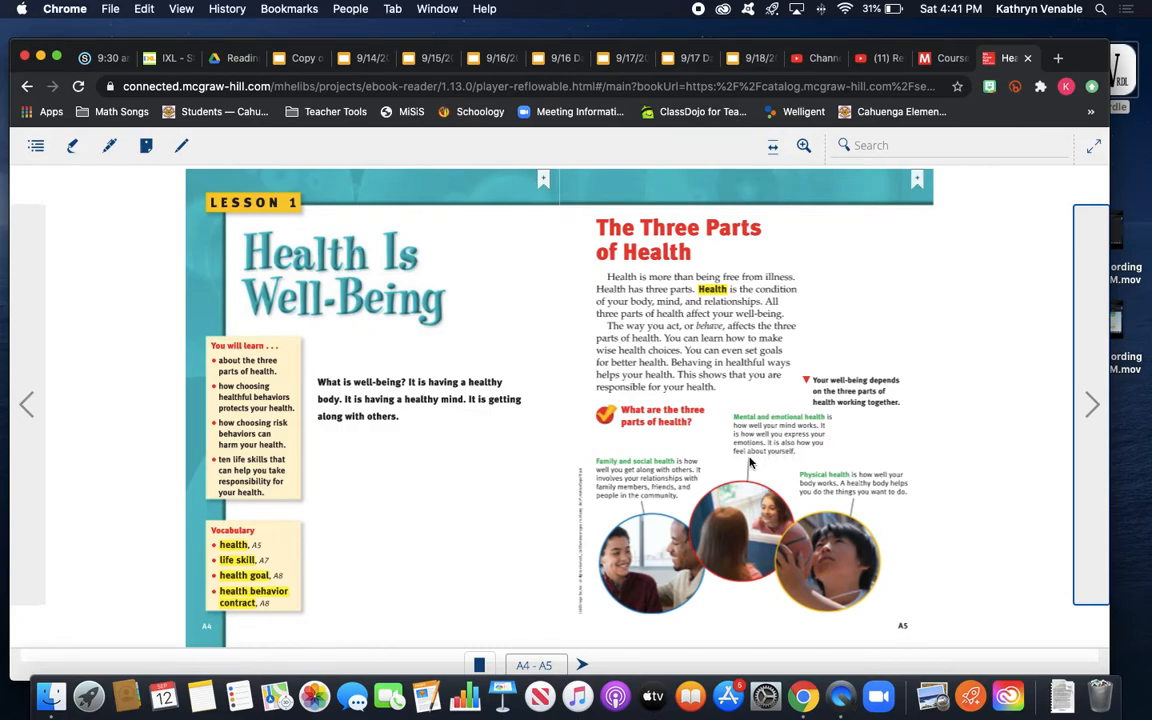
mouse_move(750, 468)
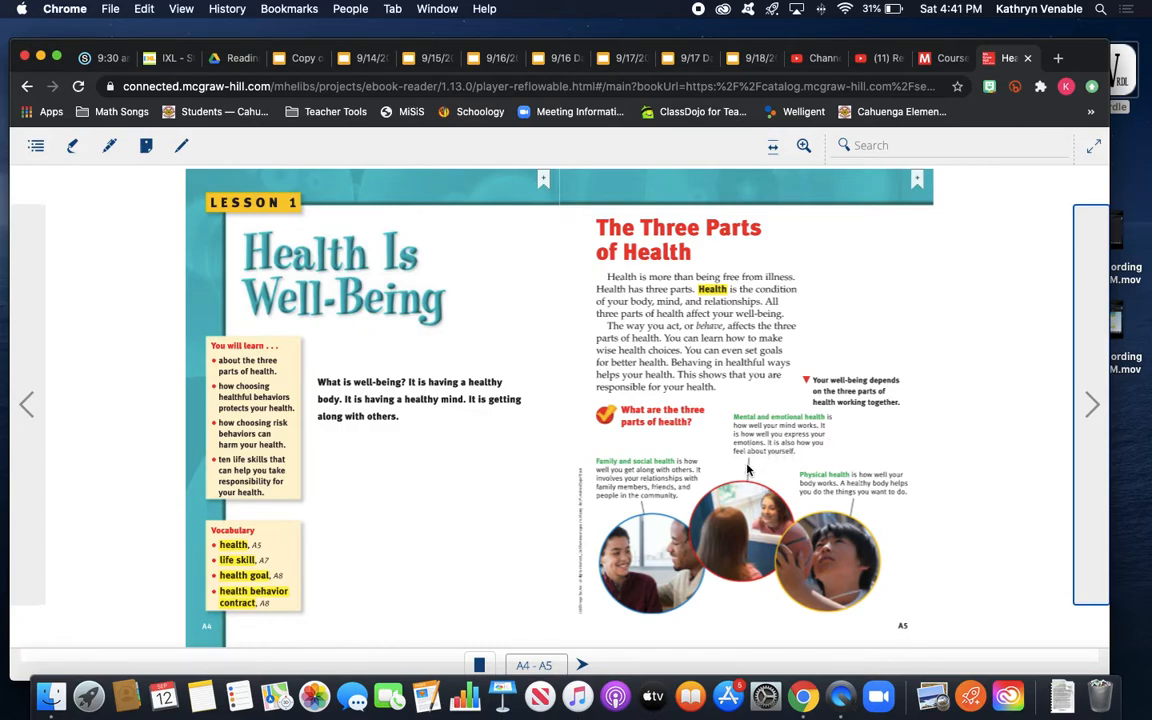
mouse_move(856, 482)
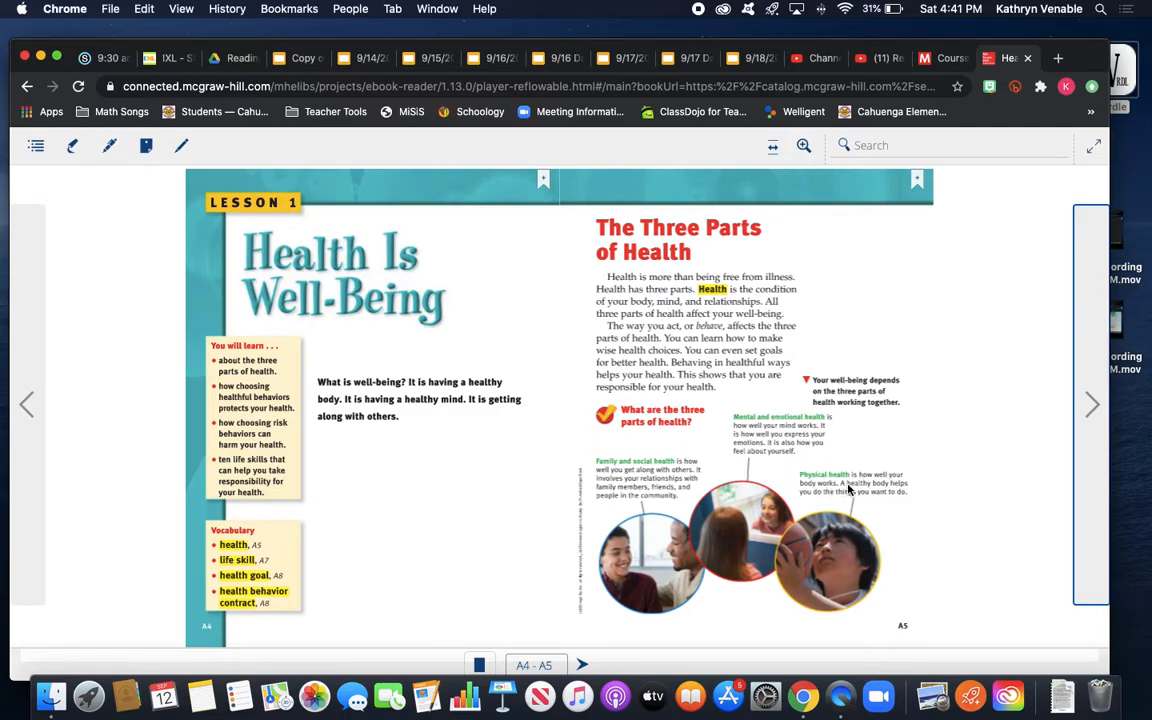
mouse_move(882, 506)
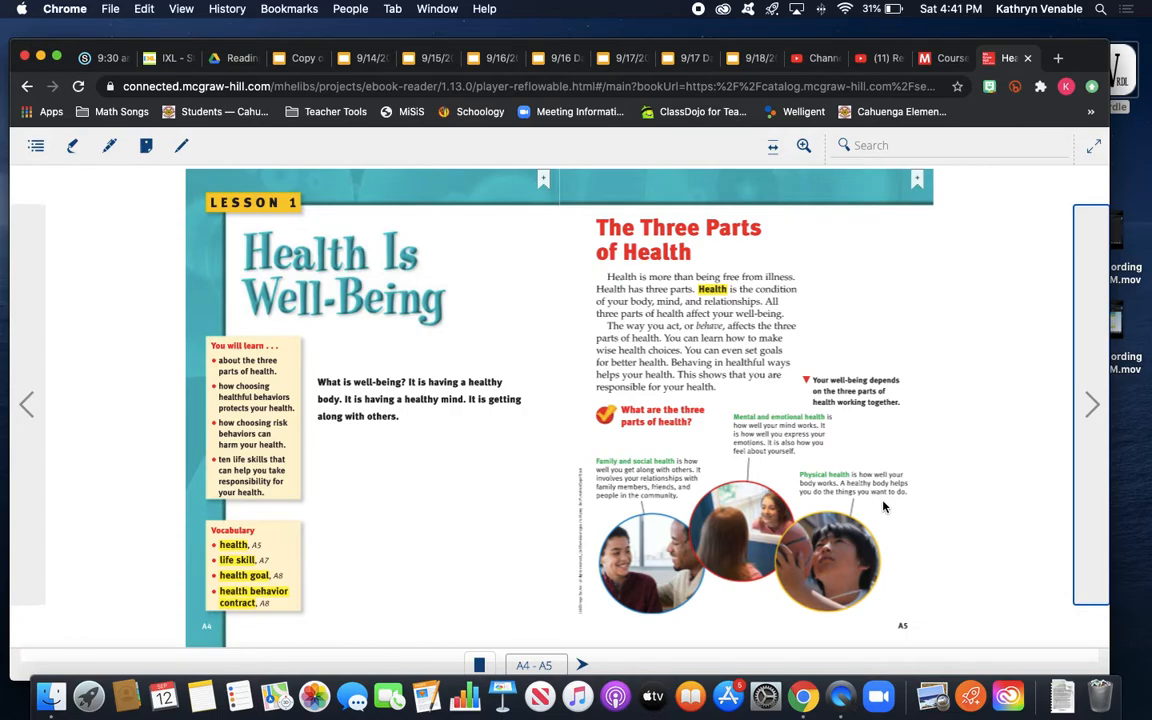
mouse_move(772, 280)
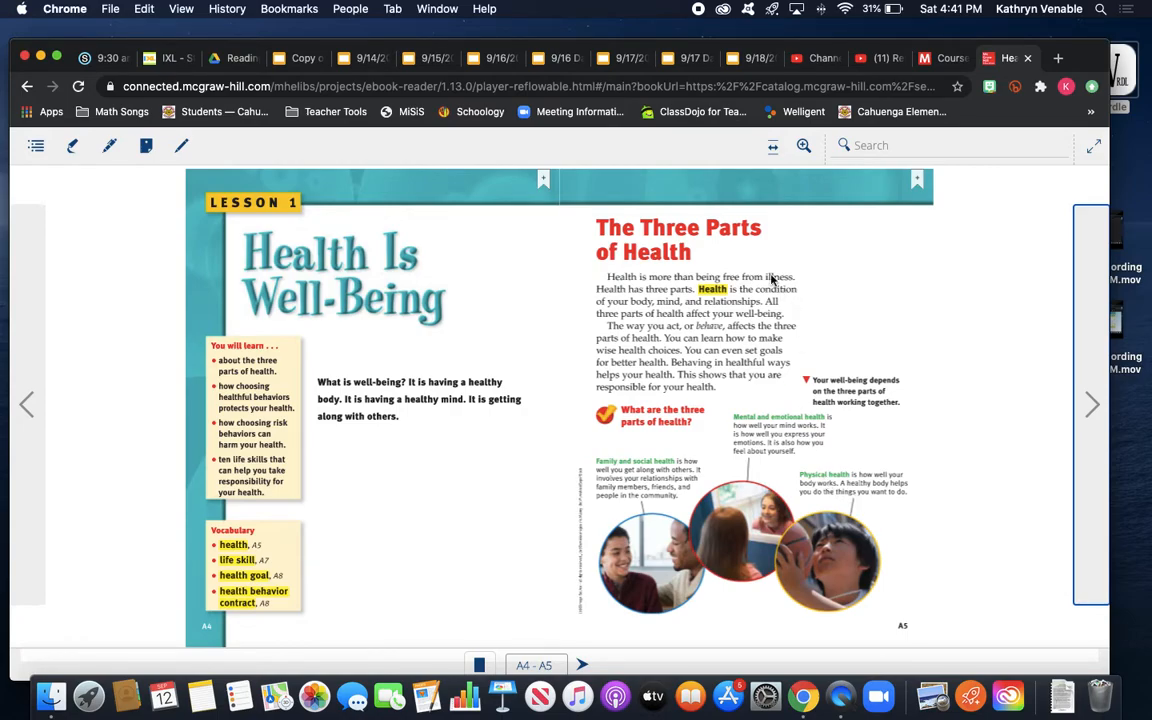
mouse_move(724, 456)
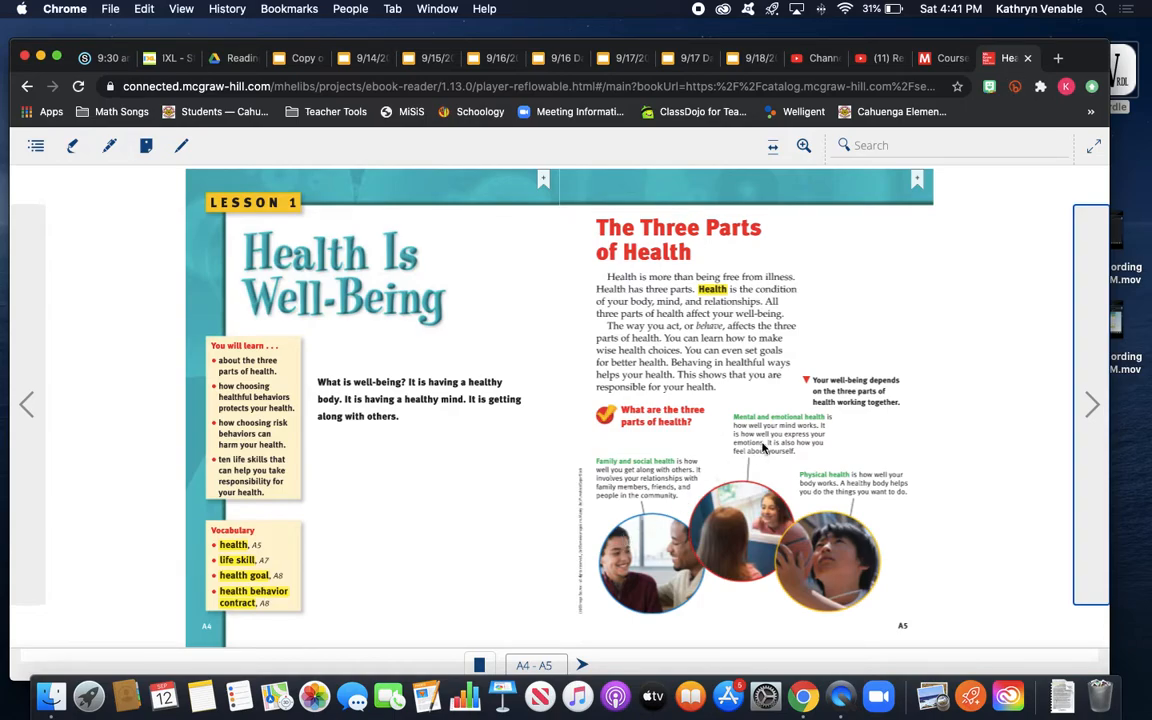
mouse_move(668, 476)
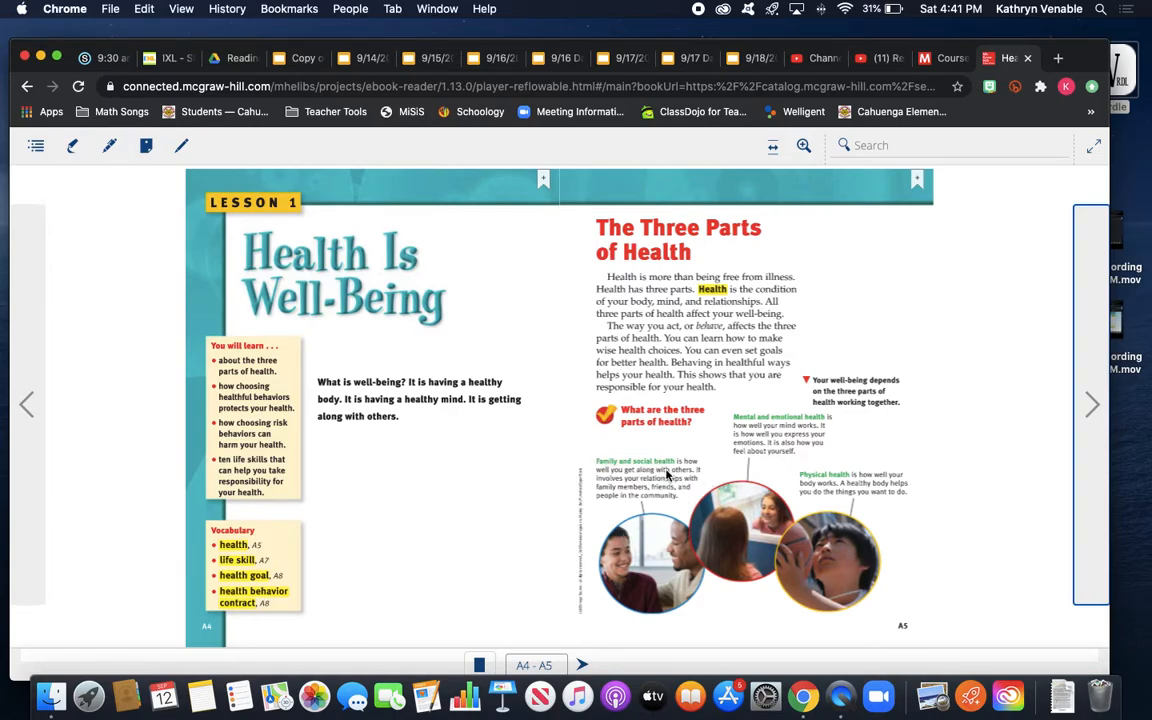
mouse_move(828, 436)
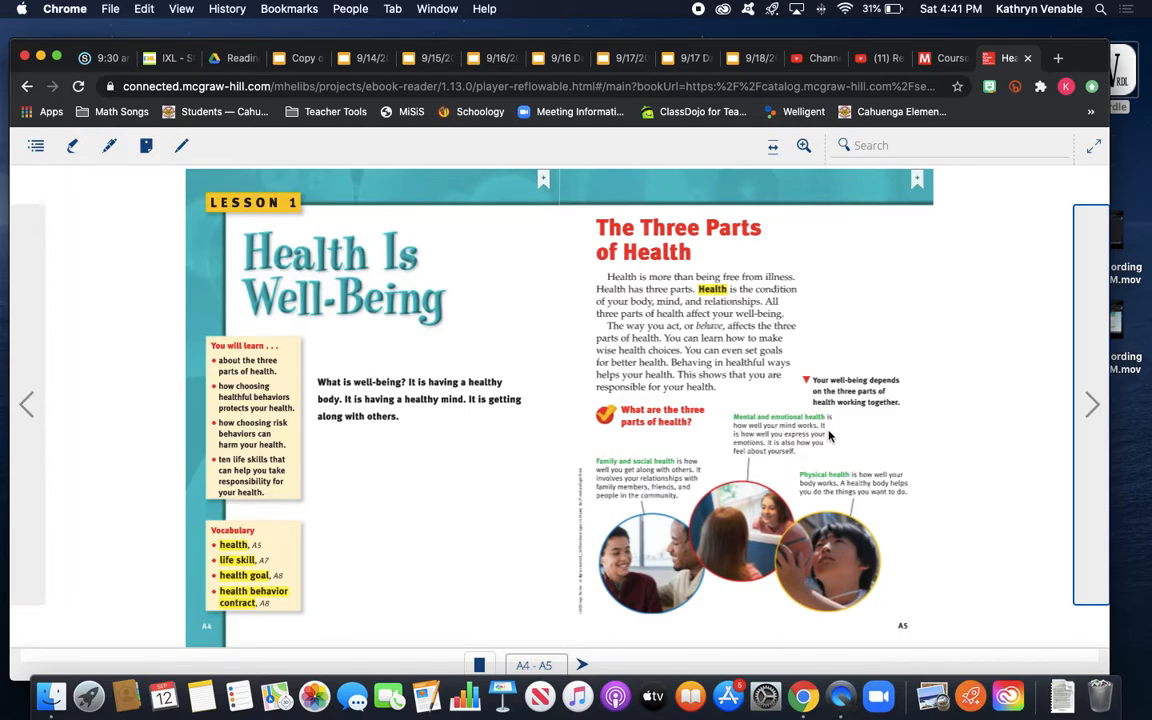
mouse_move(856, 558)
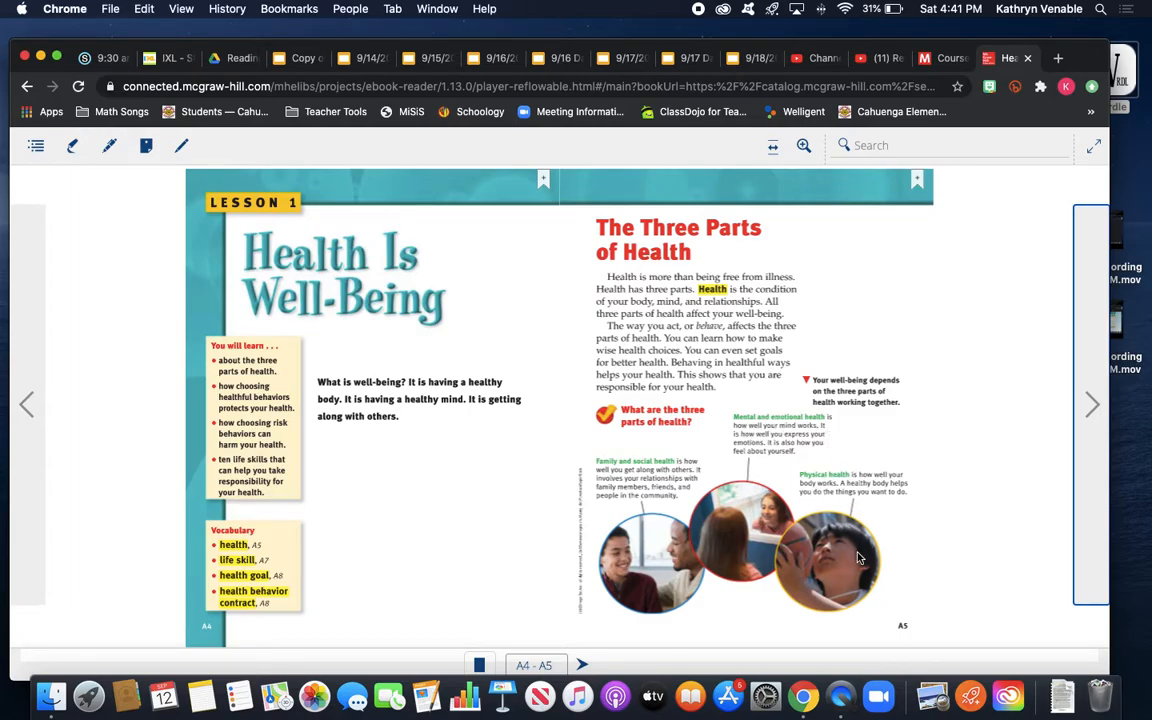